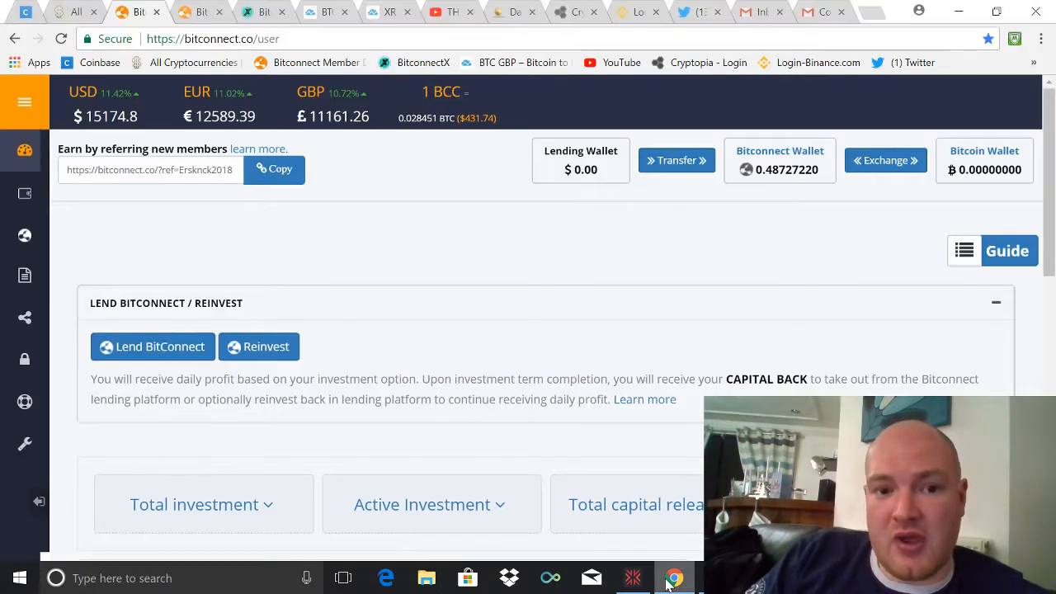
mouse_move(335, 226)
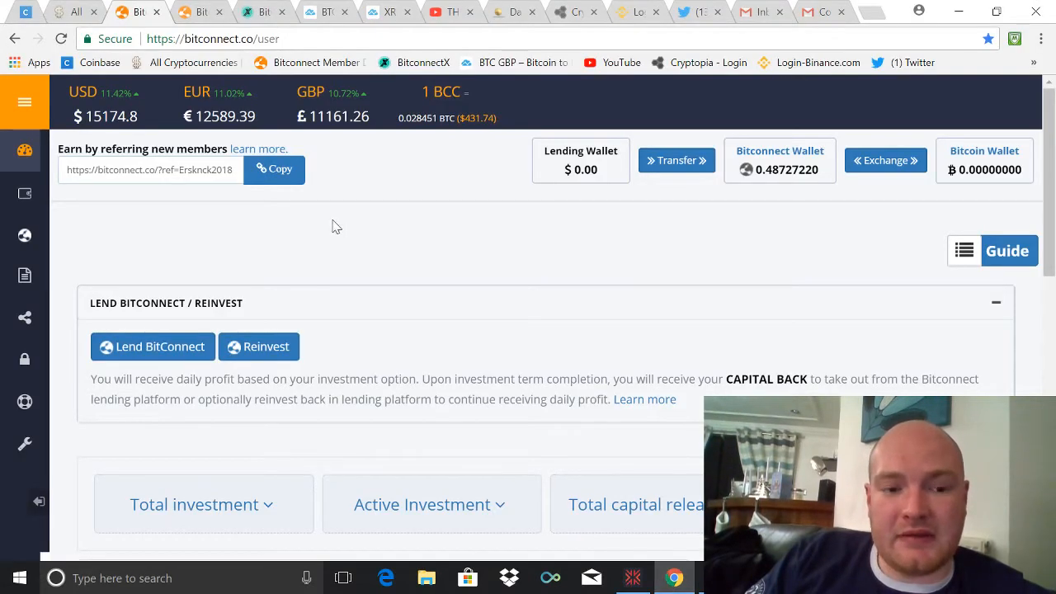
mouse_move(362, 248)
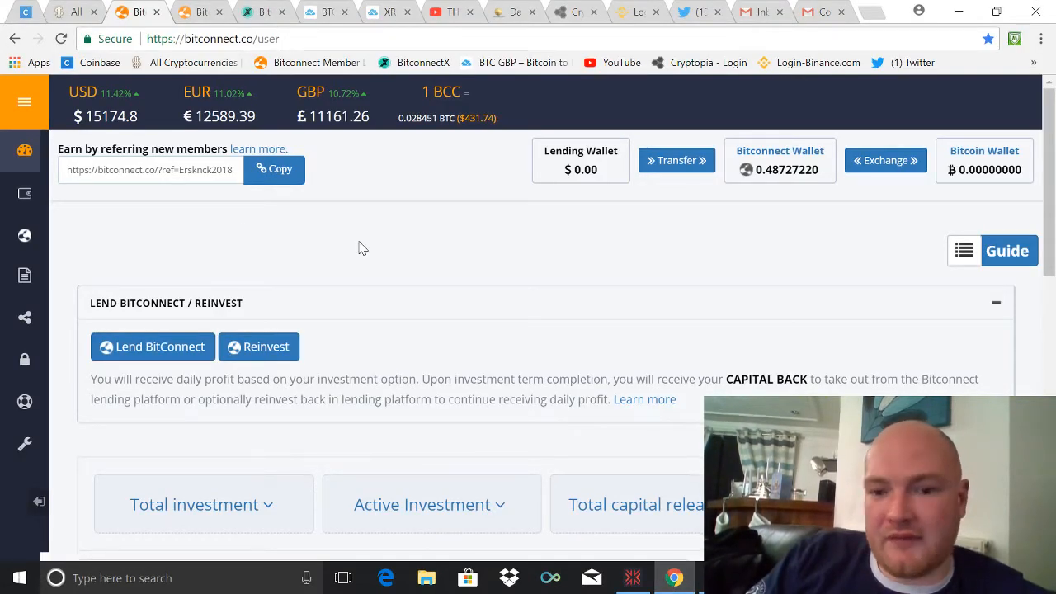
- Expand the Total investment ($11,440.00) and Total earned ($1,884.40 lending profit) cards
click(24, 151)
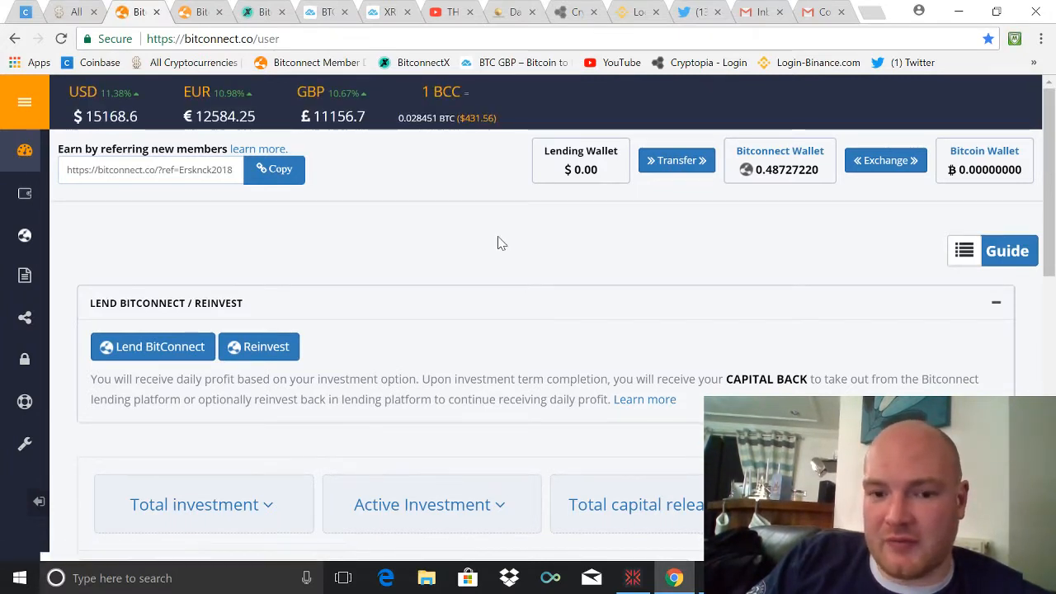
mouse_move(314, 258)
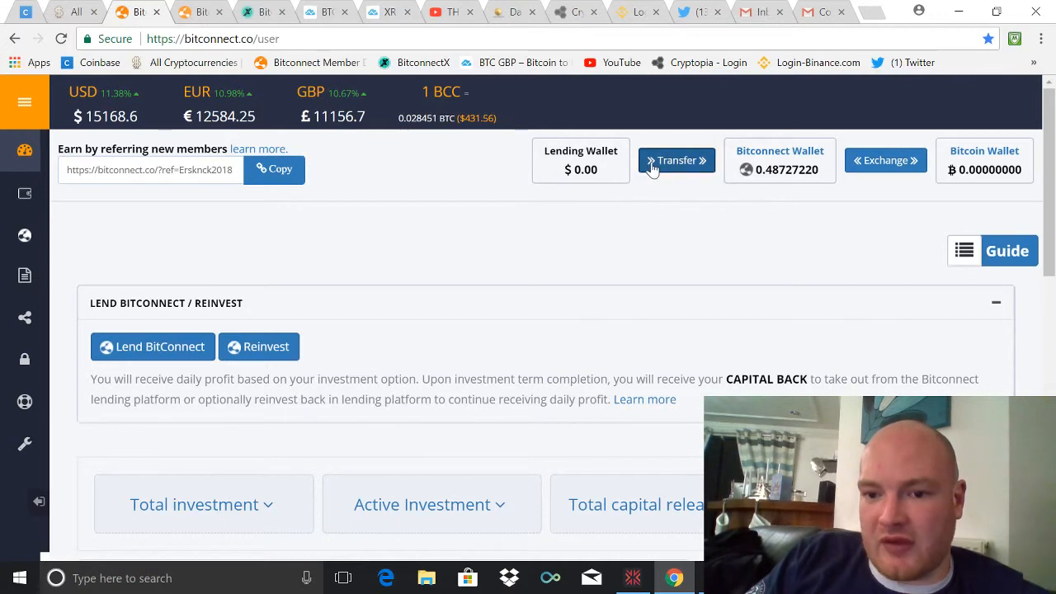
mouse_move(466, 185)
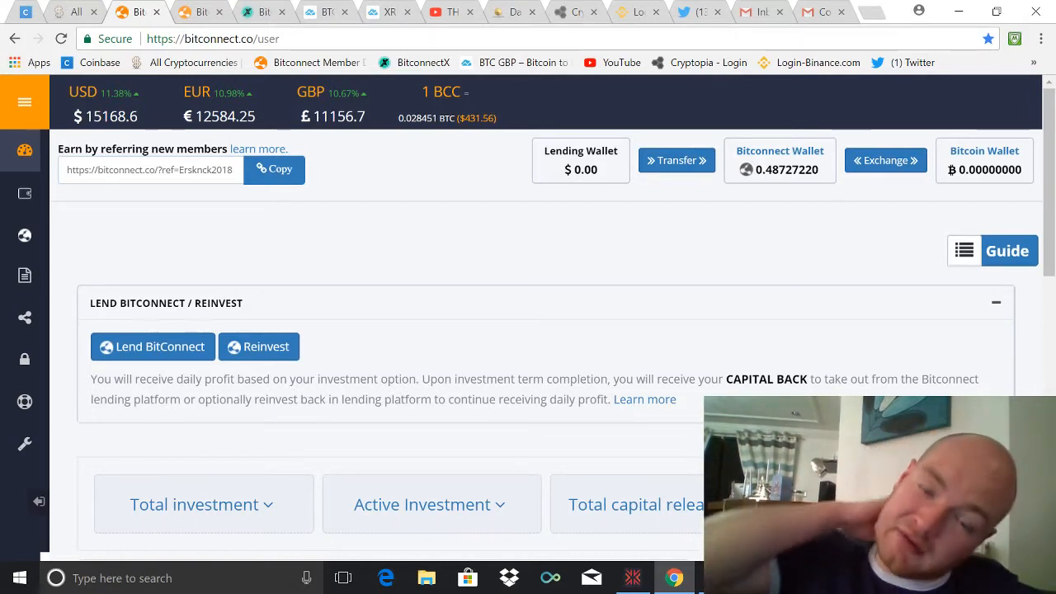
mouse_move(778, 260)
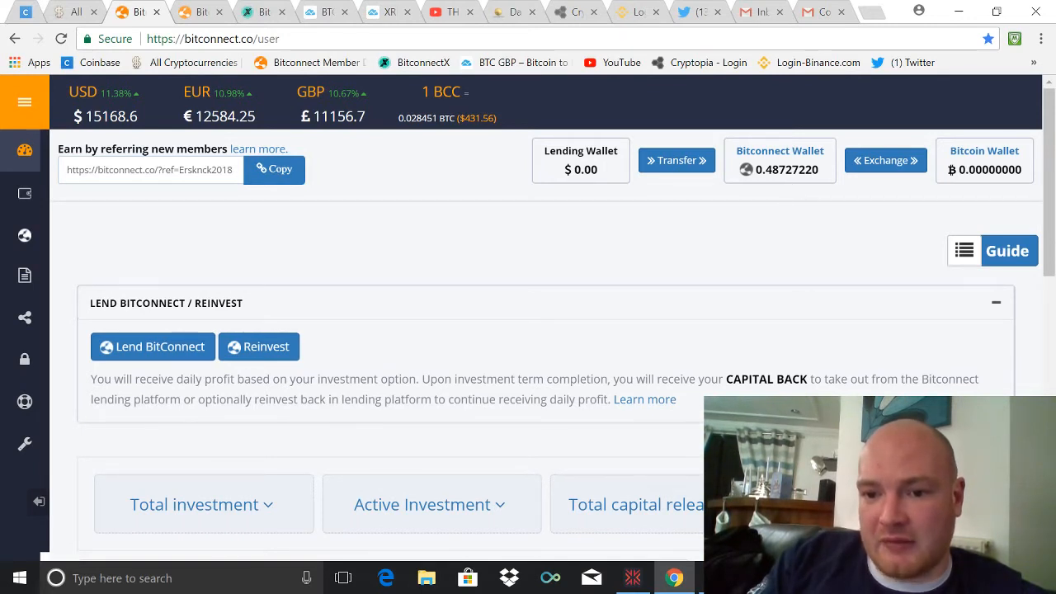
mouse_move(786, 205)
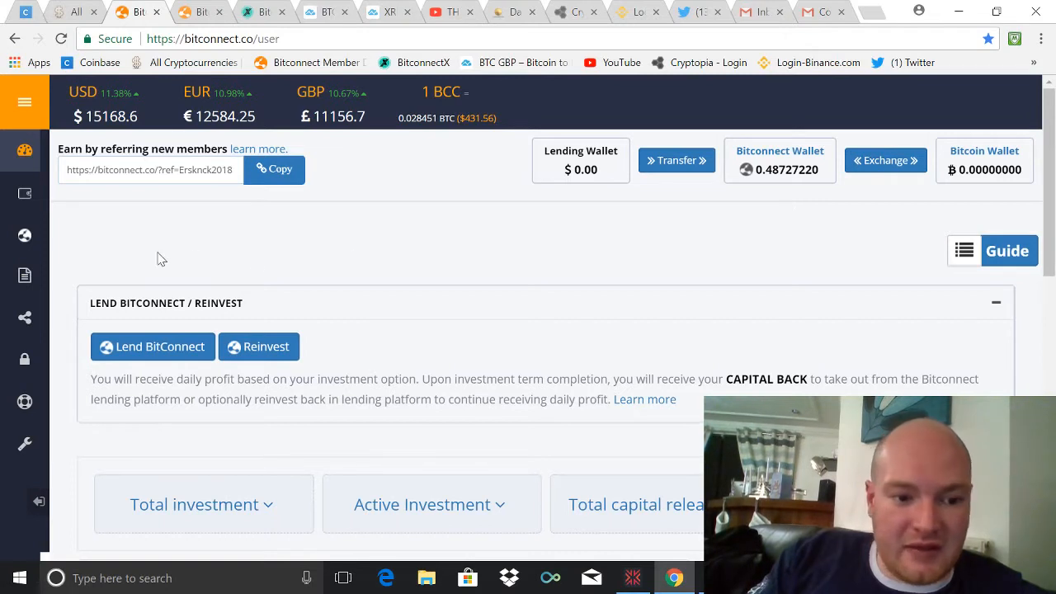
mouse_move(264, 517)
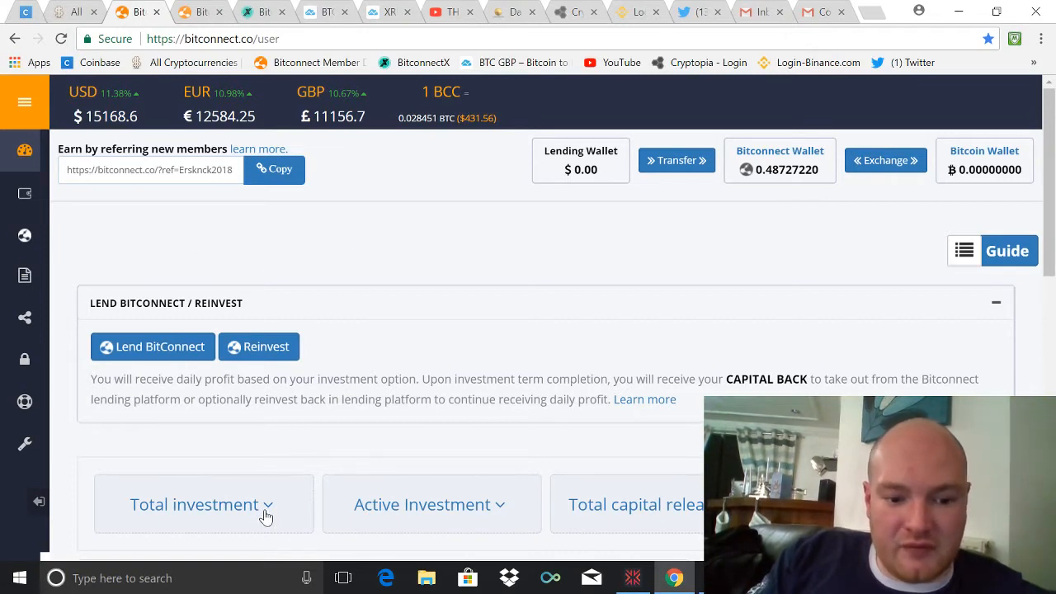
click(203, 505)
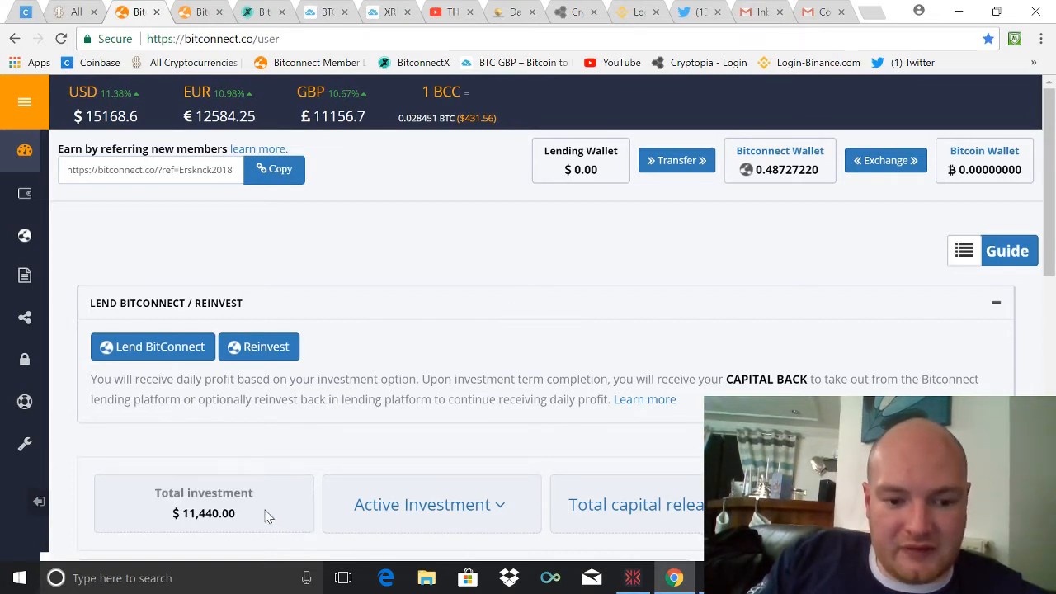
scroll(down, 3)
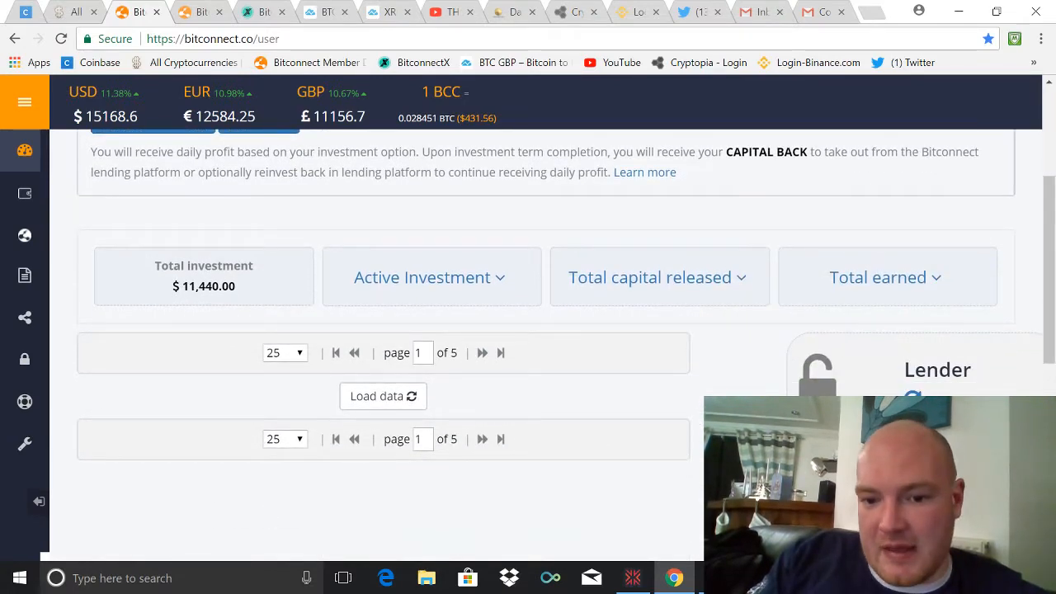
mouse_move(903, 283)
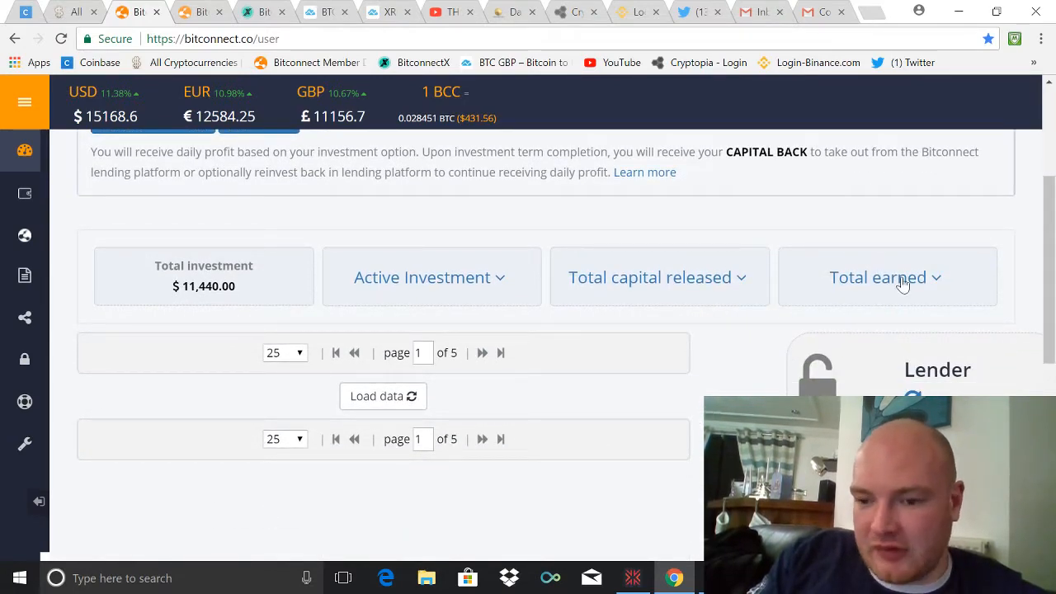
click(886, 277)
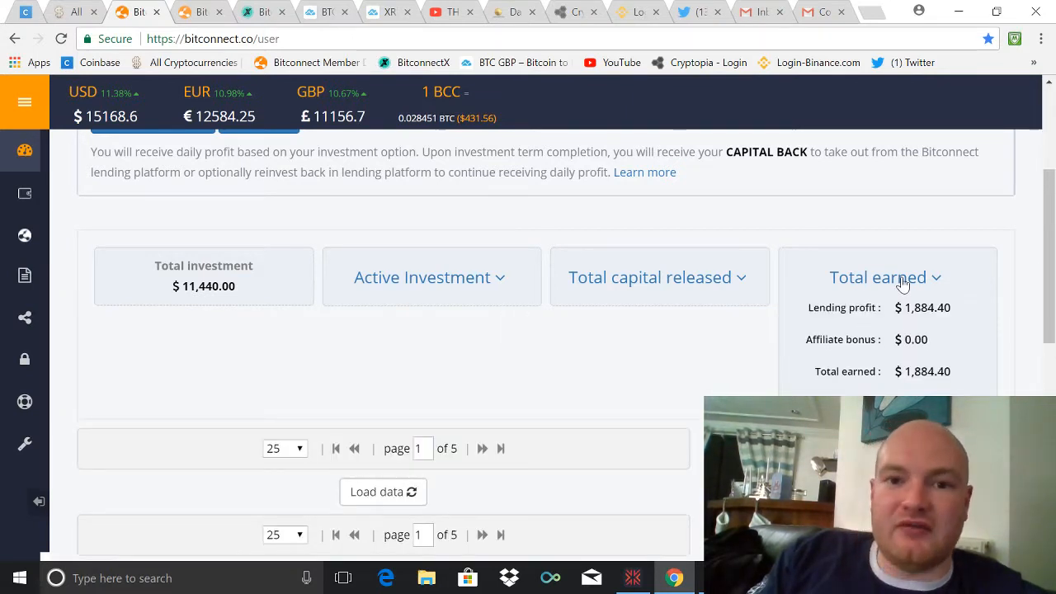
mouse_move(521, 291)
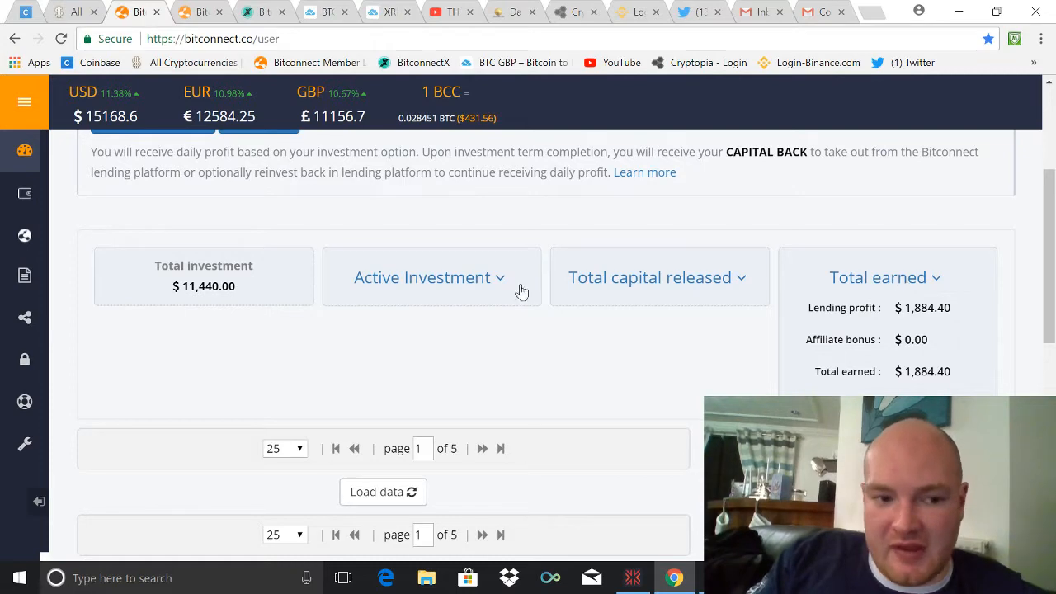
mouse_move(25, 277)
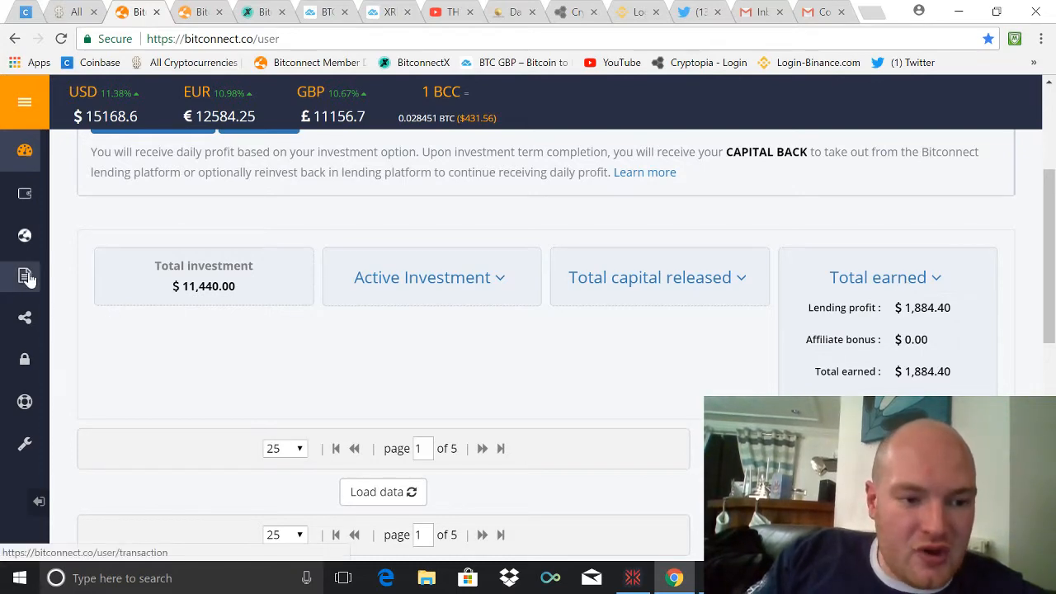
- Show Lending Wallet transactions at the oldest page with 1000 rows per page
click(25, 276)
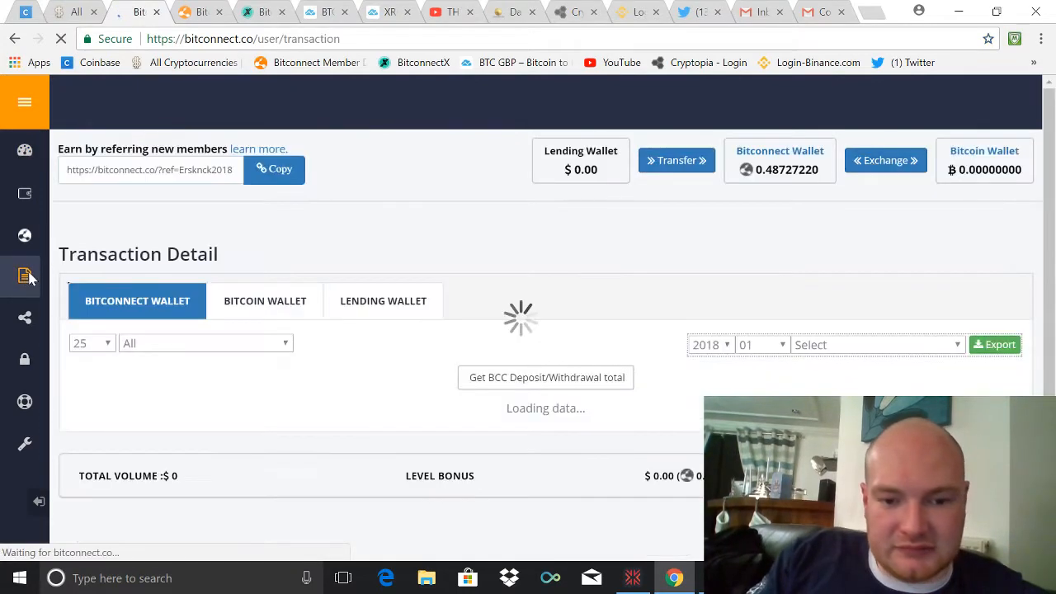
click(382, 300)
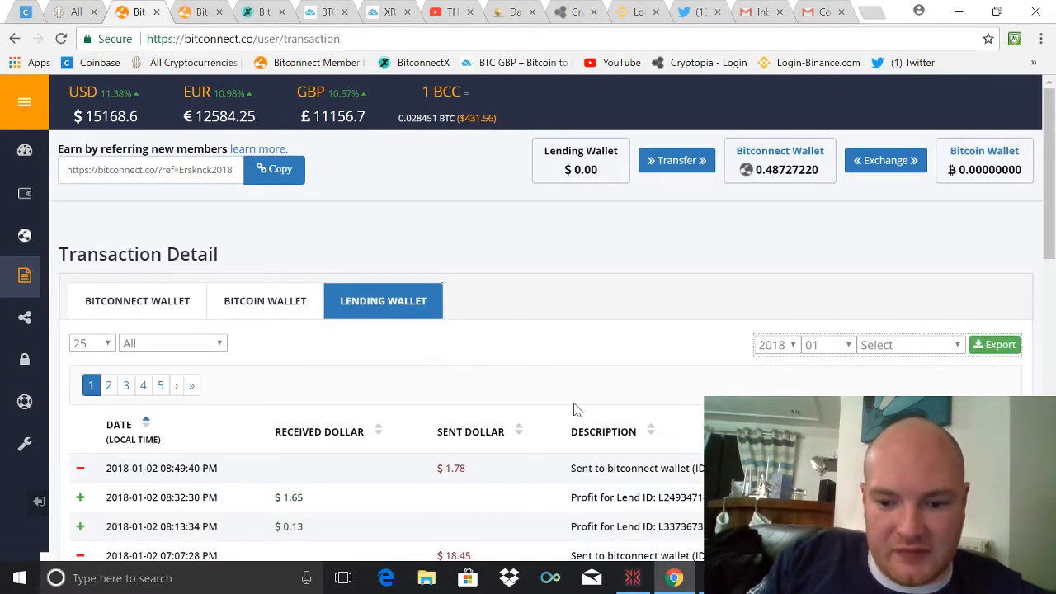
scroll(down, 3)
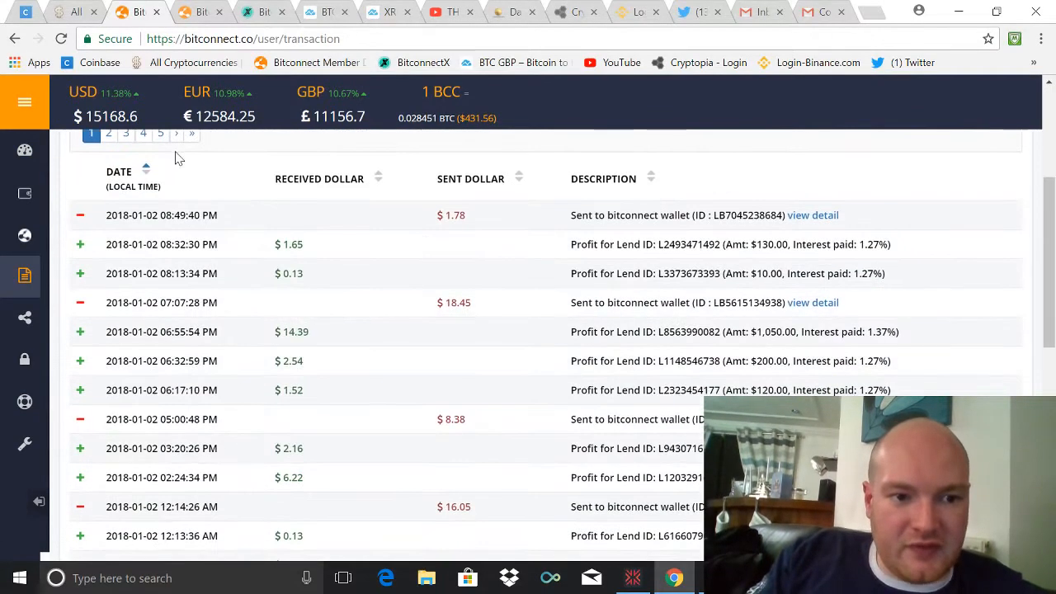
click(191, 133)
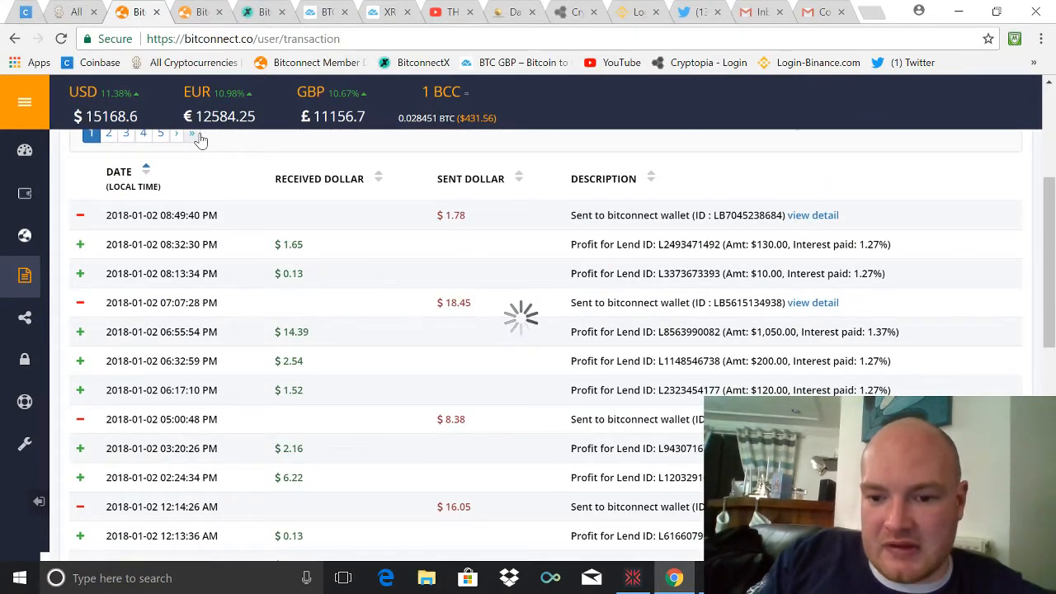
click(191, 134)
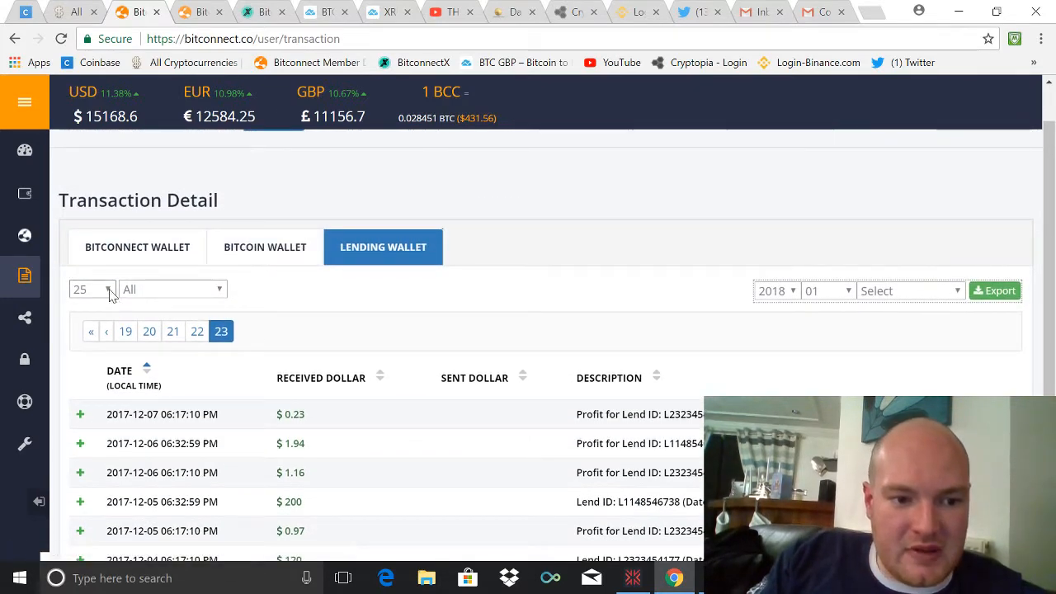
click(91, 289)
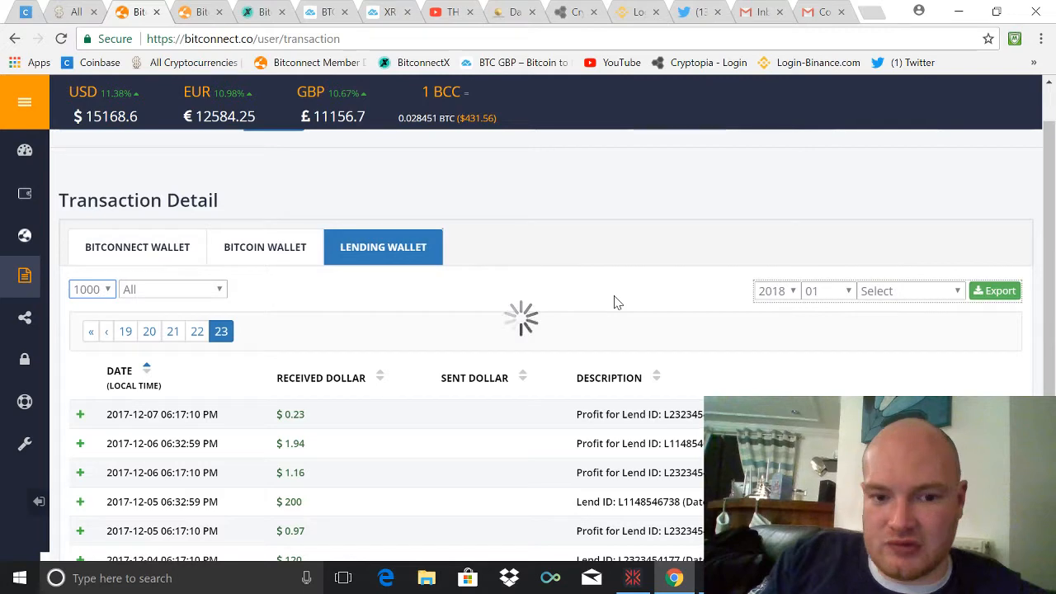
- Scroll through the December 2017 lend deposits, daily lending profits and reinvestments
scroll(down, 3)
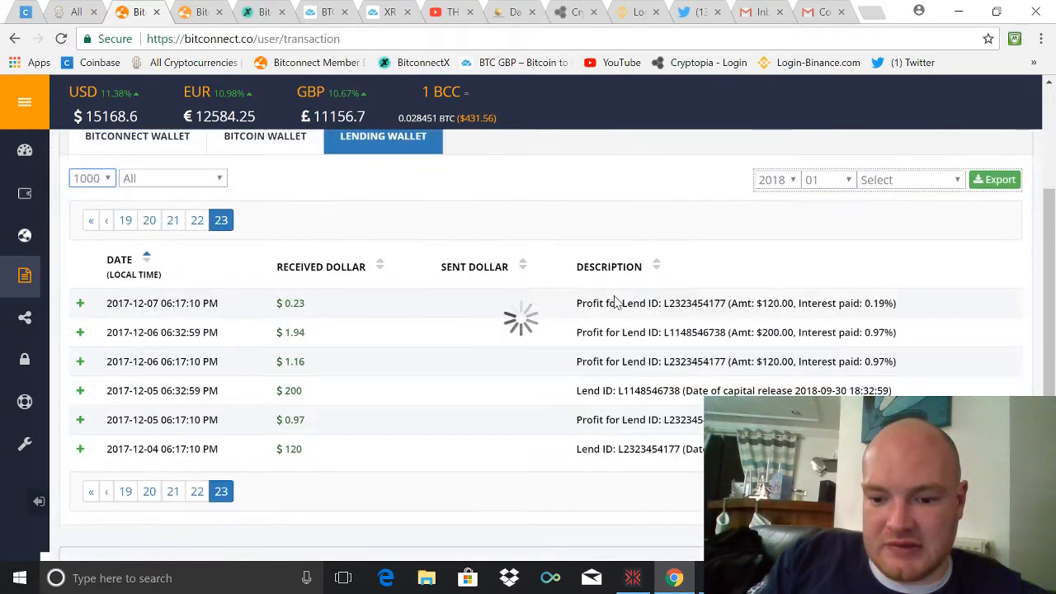
mouse_move(642, 352)
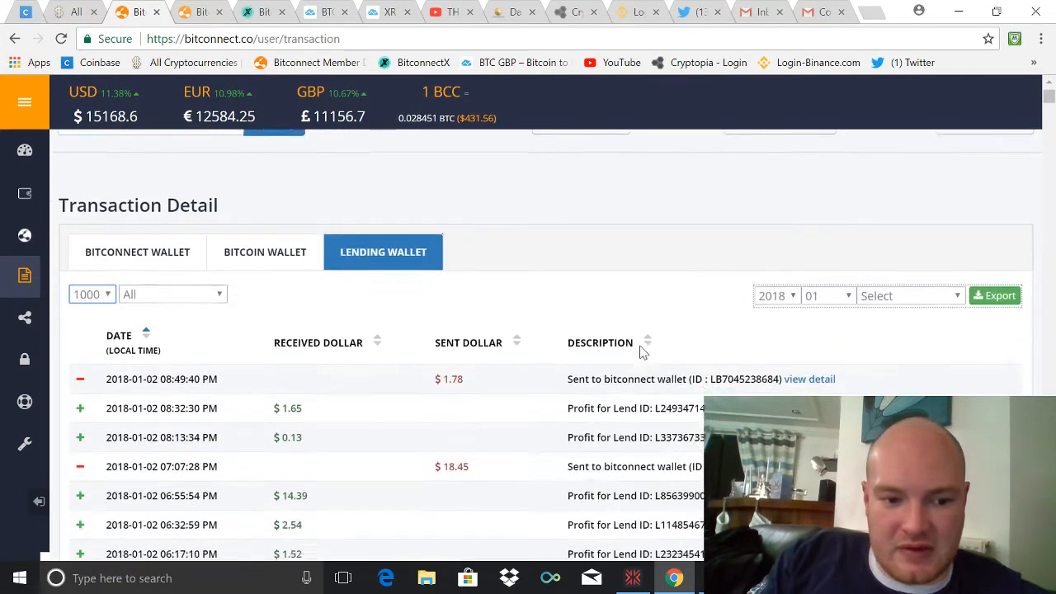
scroll(down, 3)
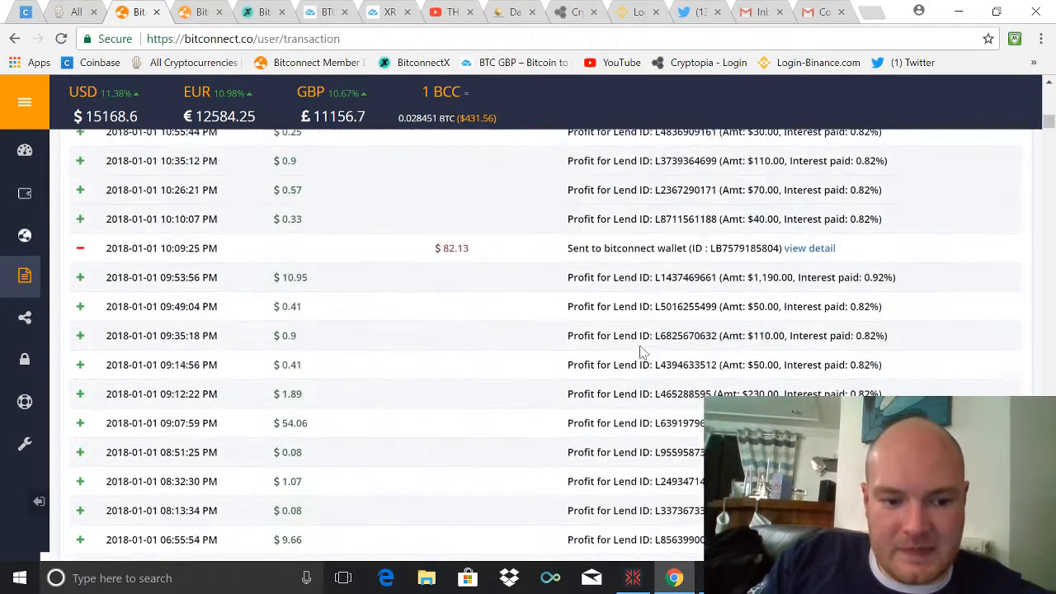
scroll(down, 3)
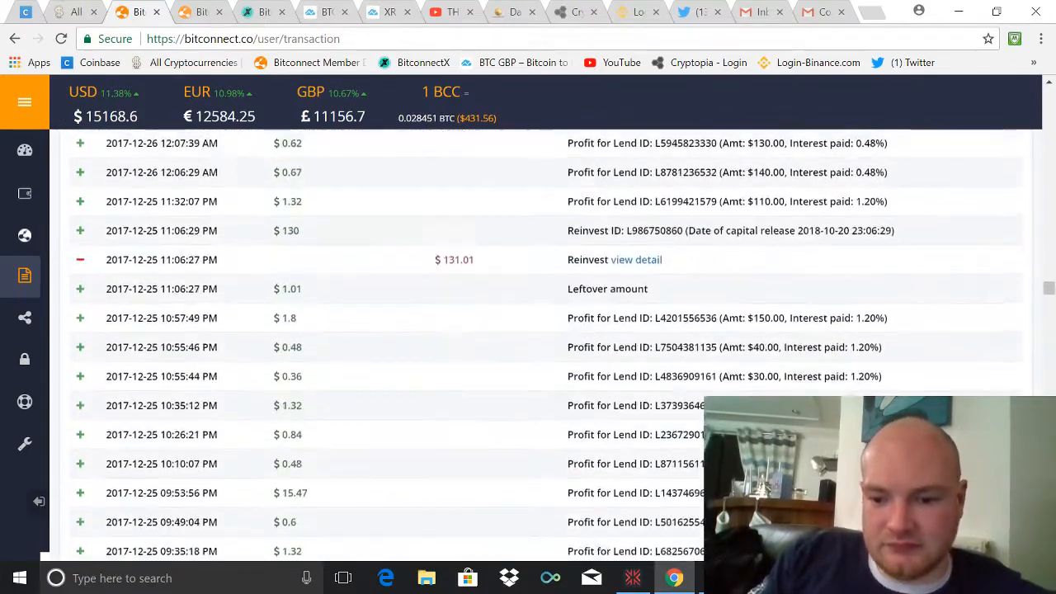
scroll(down, 3)
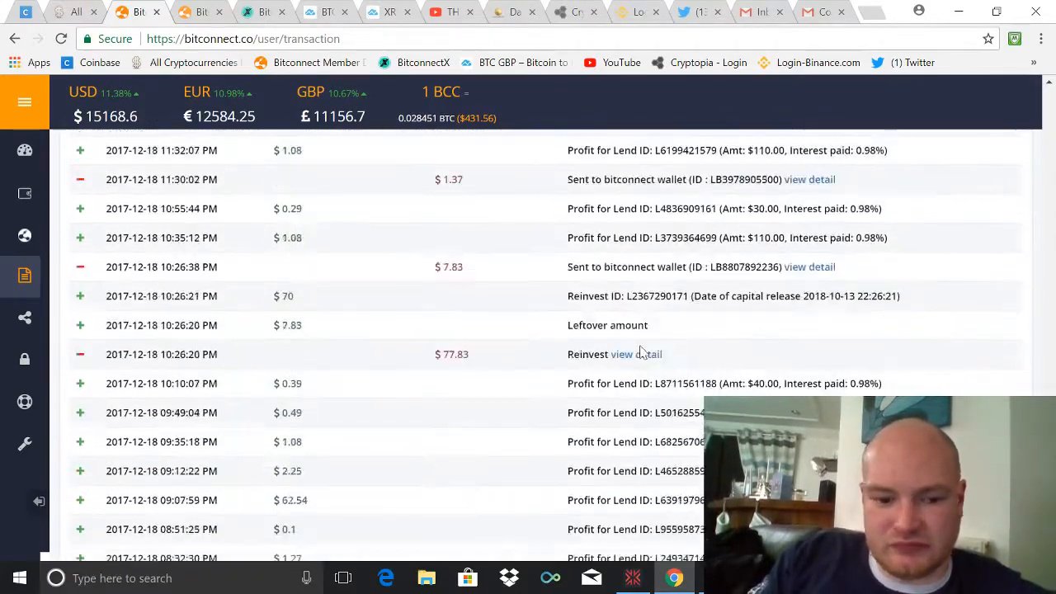
scroll(down, 3)
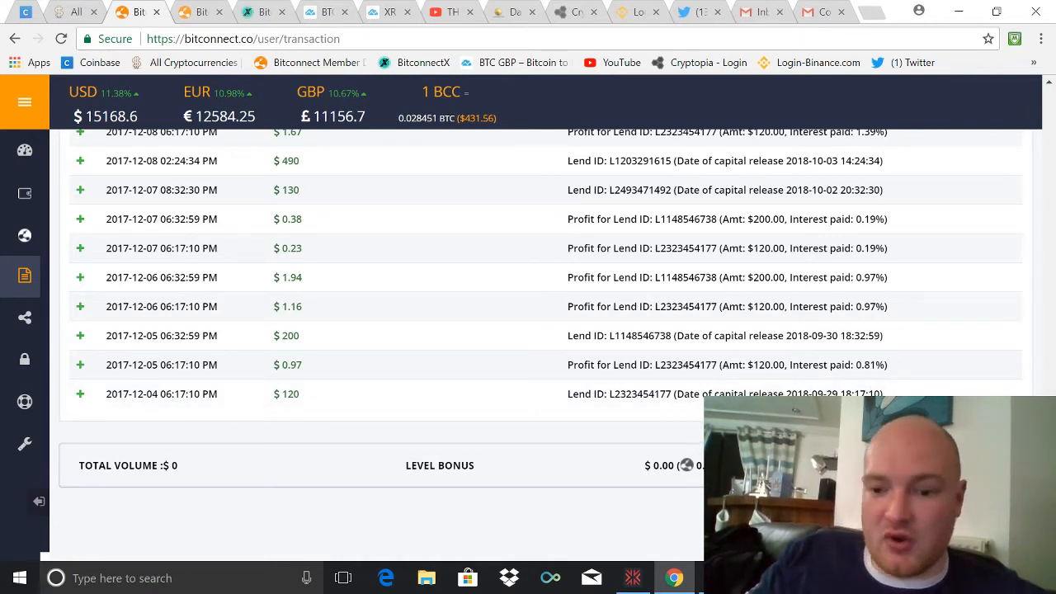
mouse_move(362, 473)
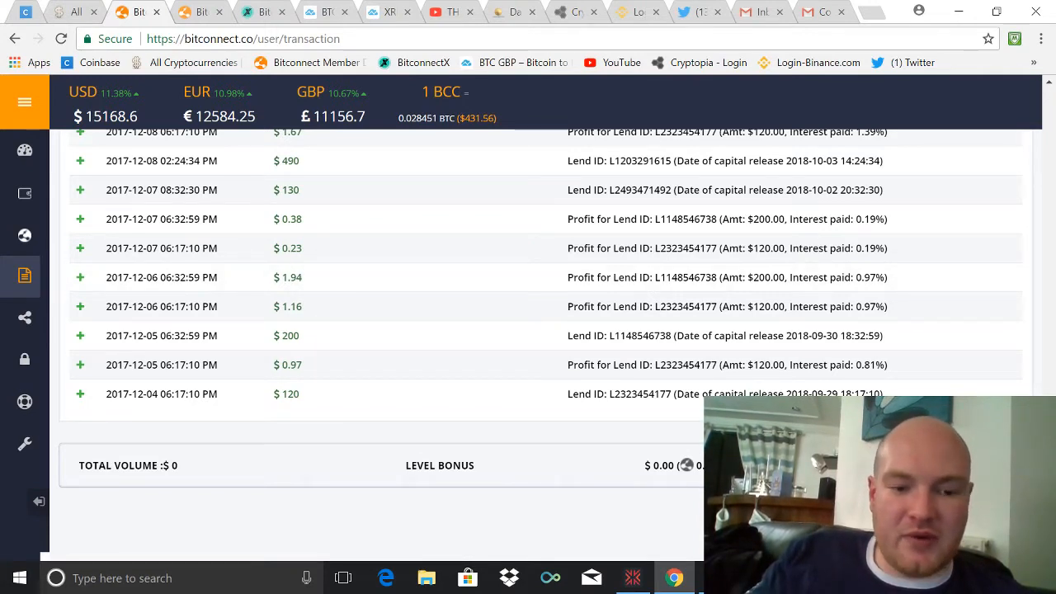
mouse_move(341, 298)
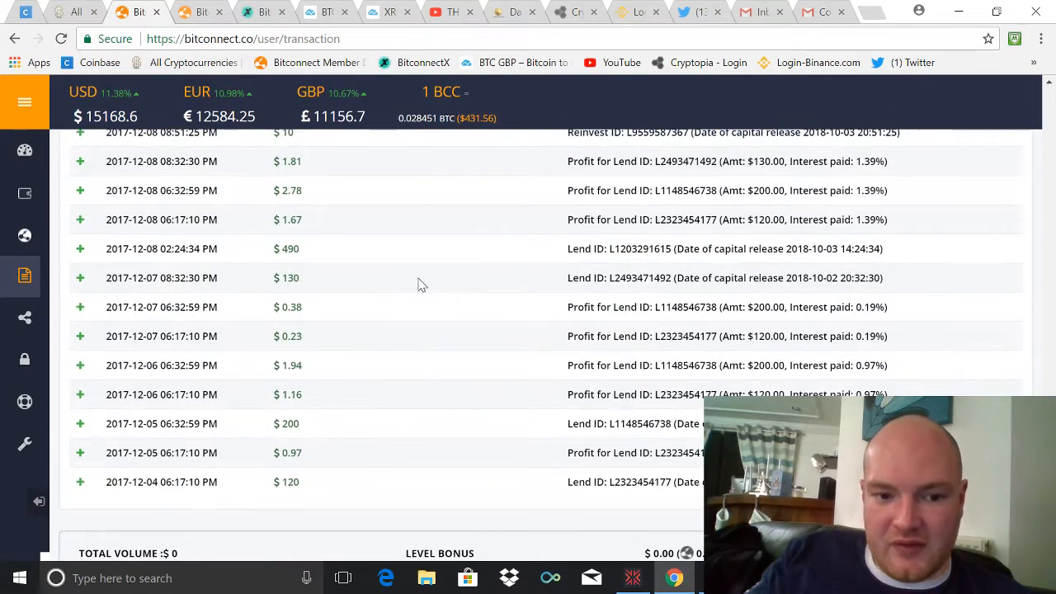
mouse_move(312, 285)
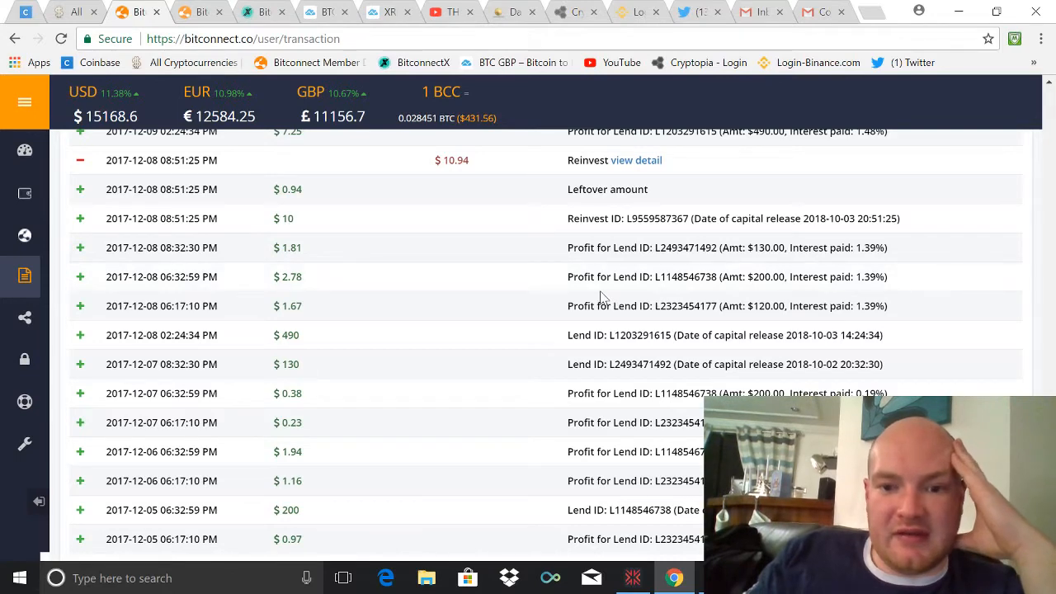
- Scroll up and back down through the lending wallet transaction list
scroll(up, 3)
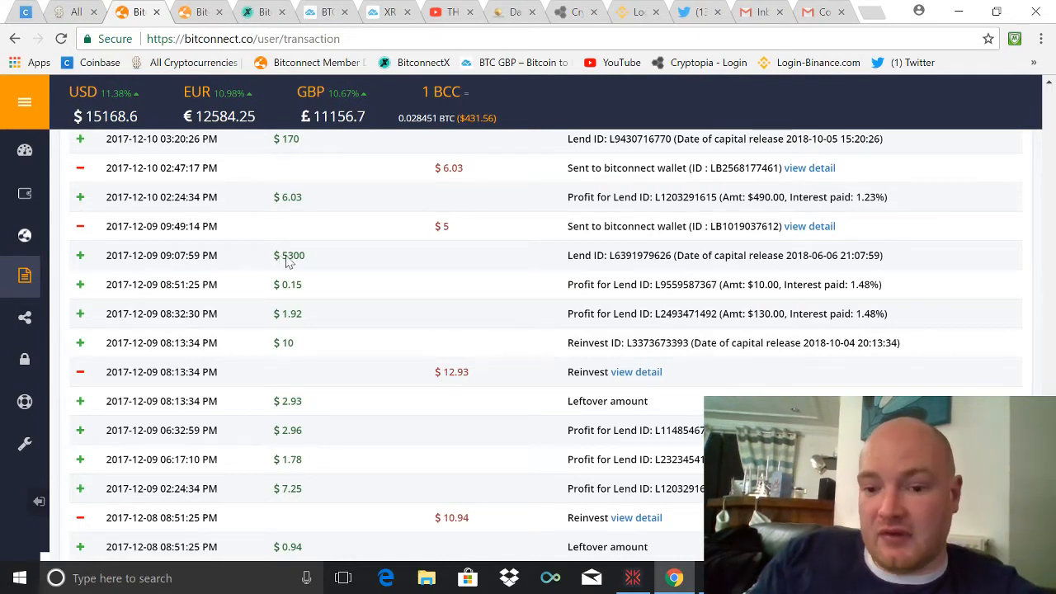
mouse_move(717, 277)
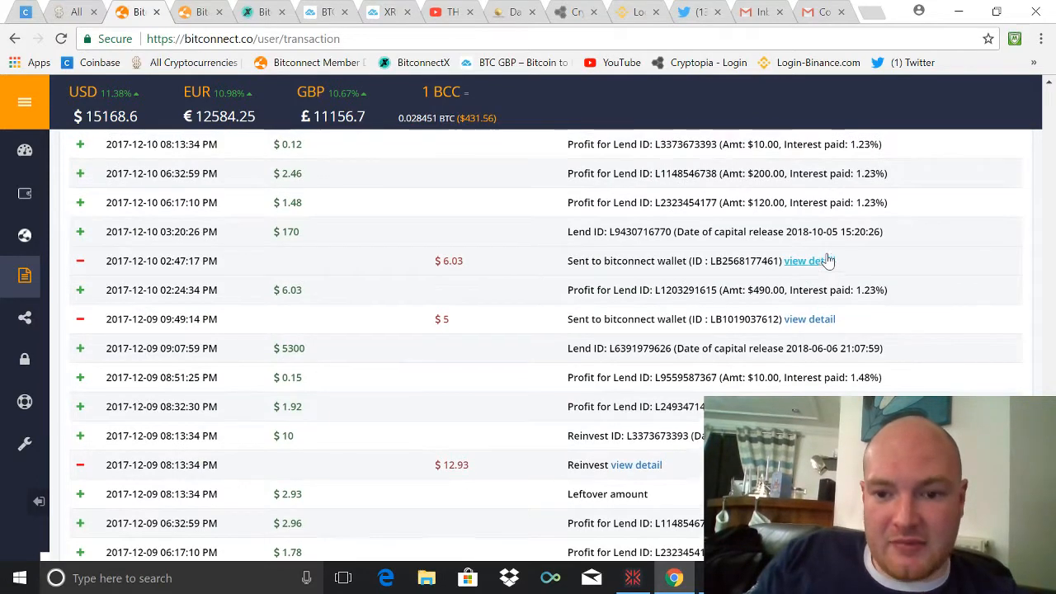
scroll(up, 3)
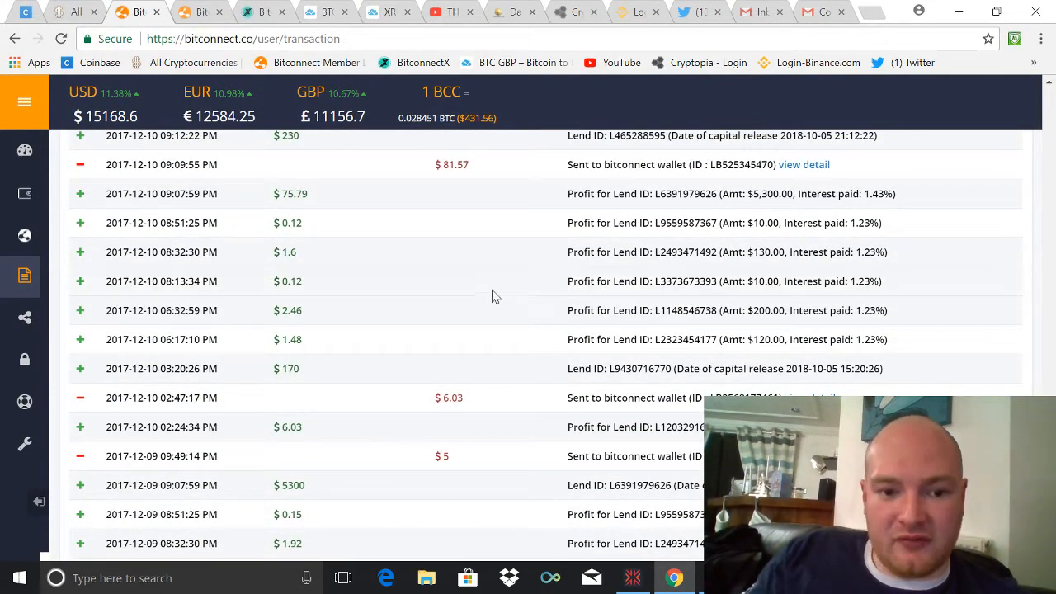
mouse_move(863, 237)
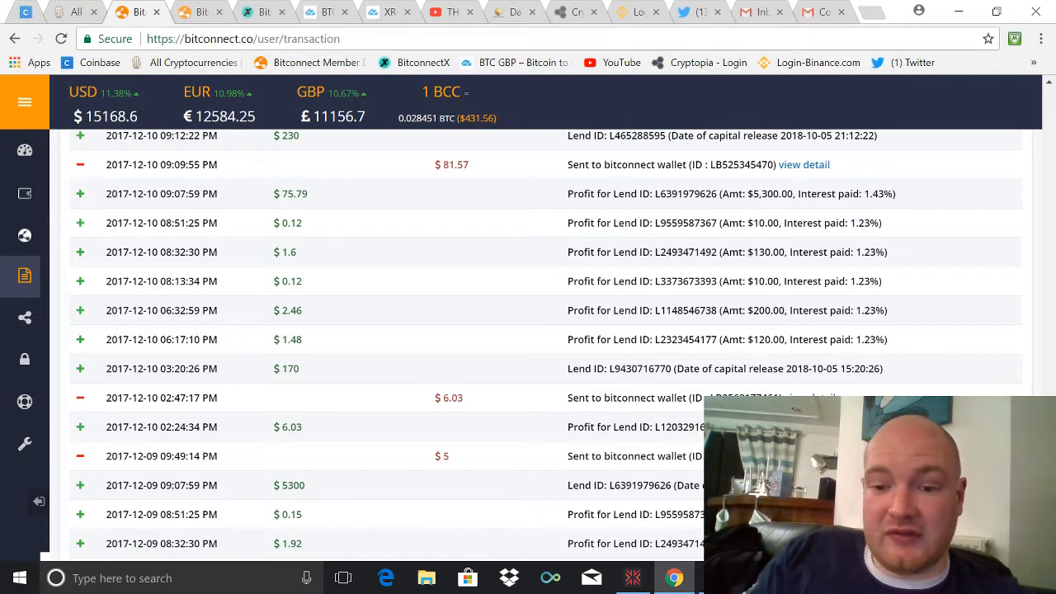
mouse_move(652, 213)
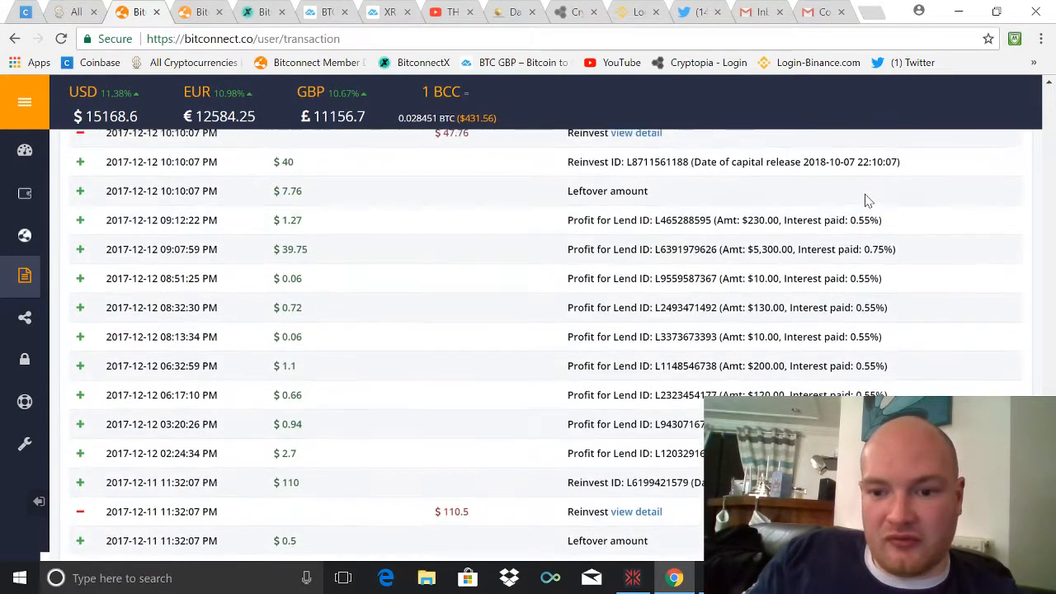
scroll(up, 3)
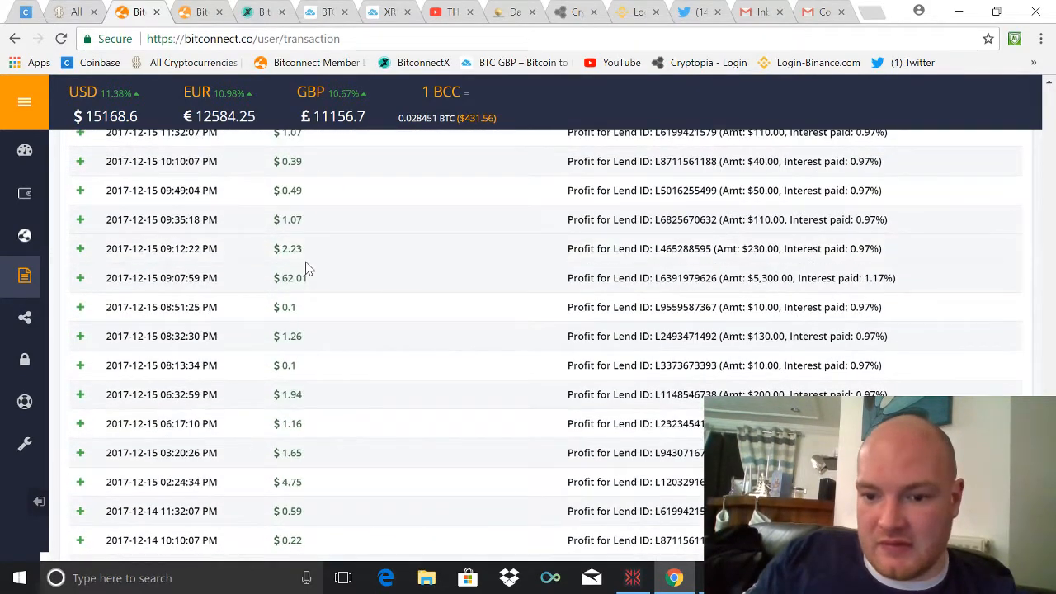
scroll(up, 3)
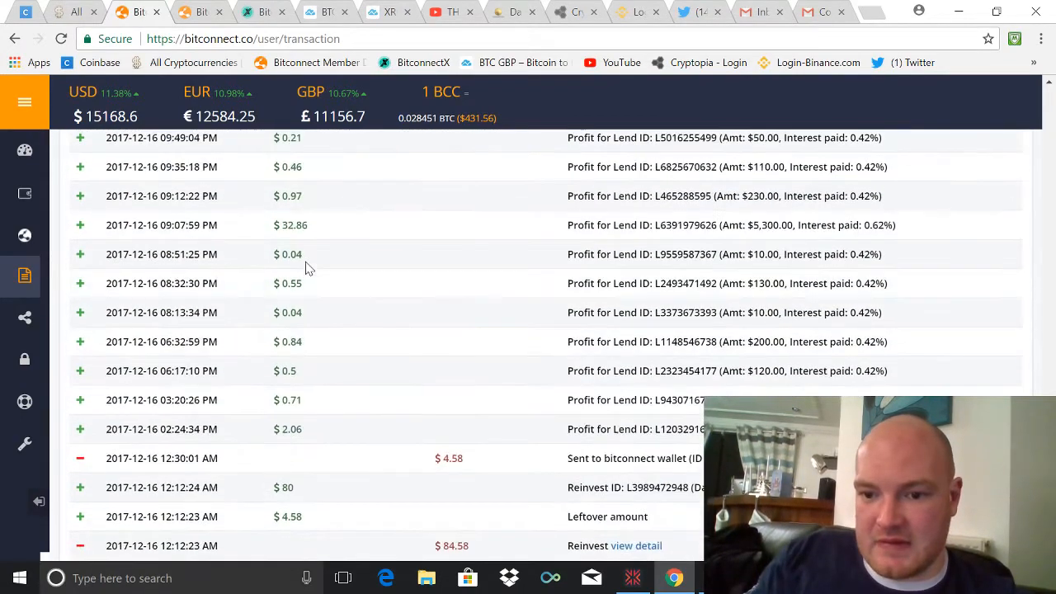
scroll(up, 3)
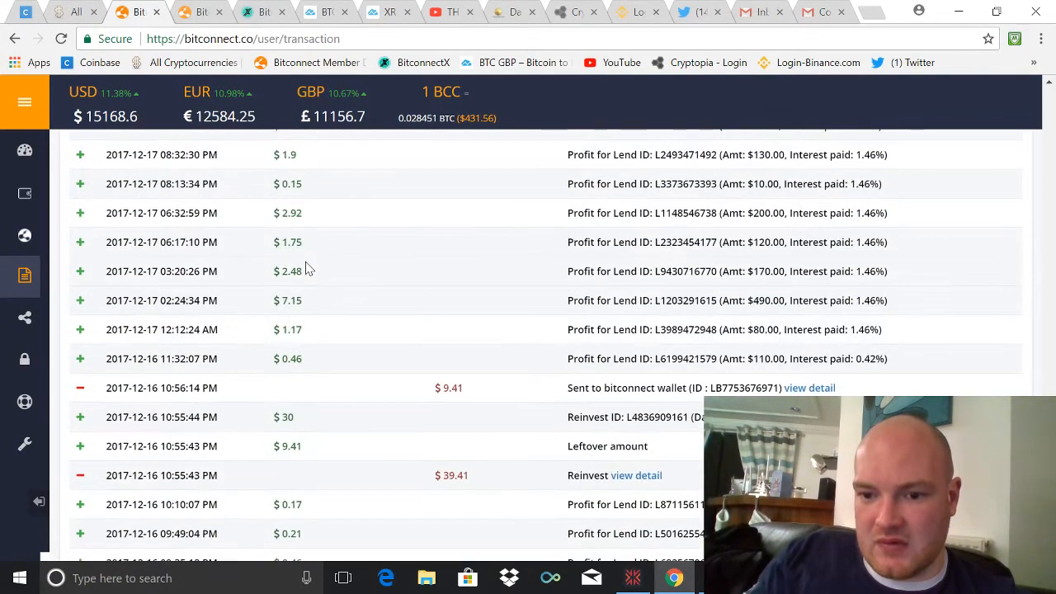
scroll(up, 3)
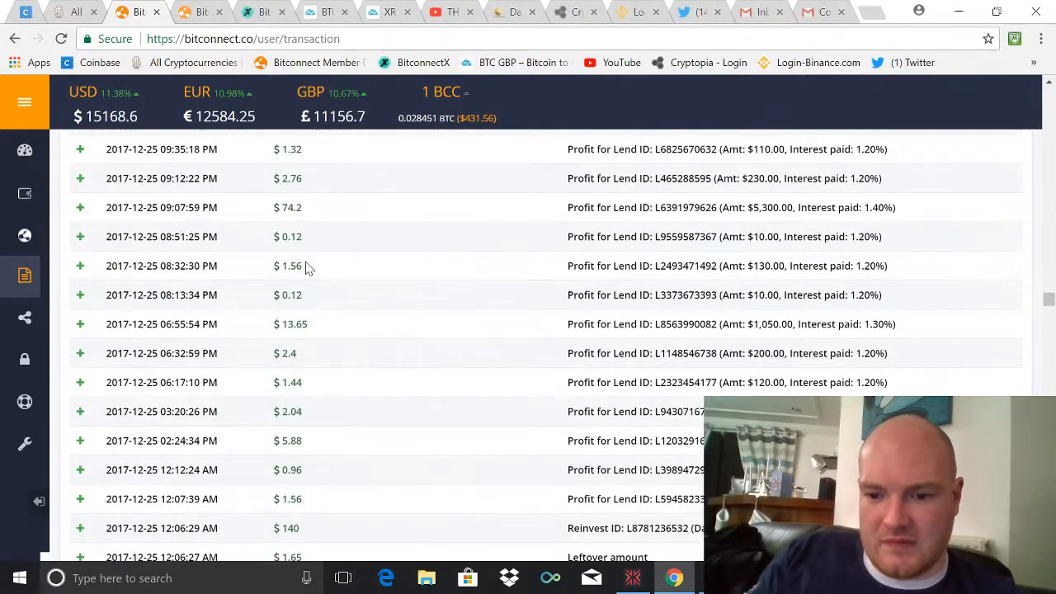
mouse_move(494, 321)
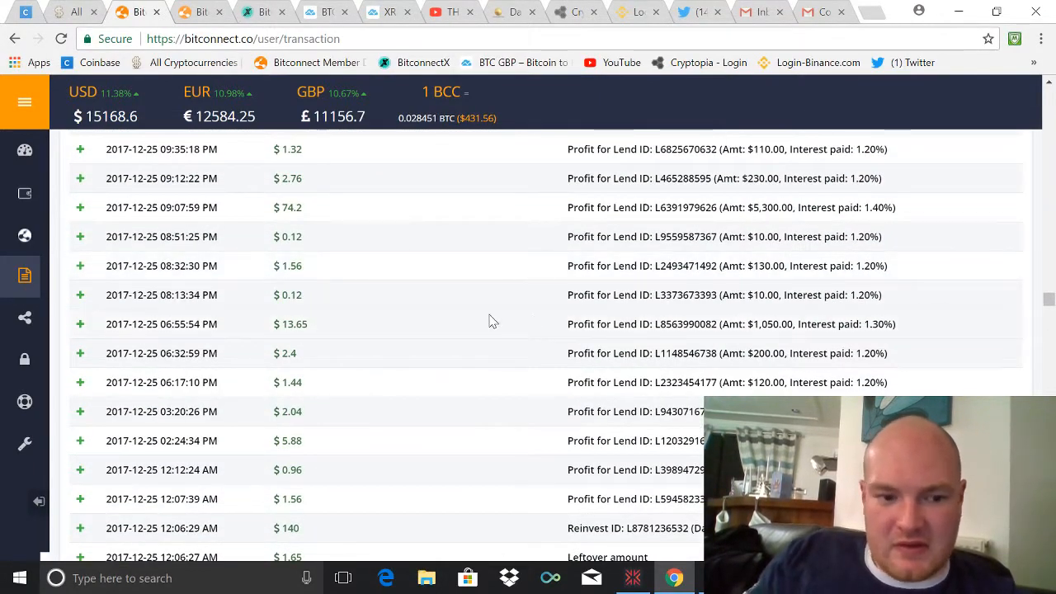
mouse_move(660, 344)
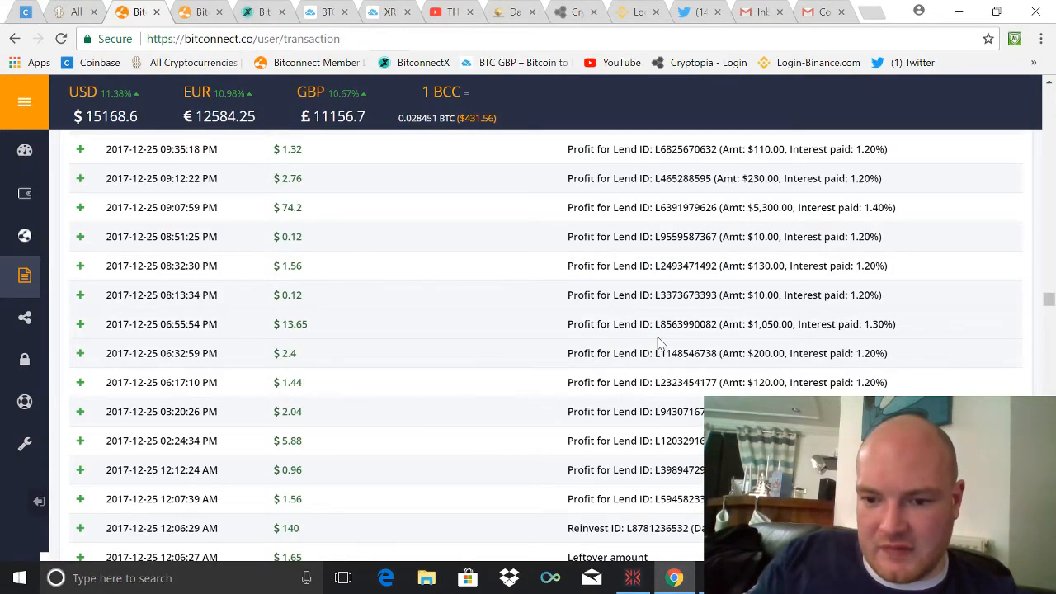
scroll(down, 3)
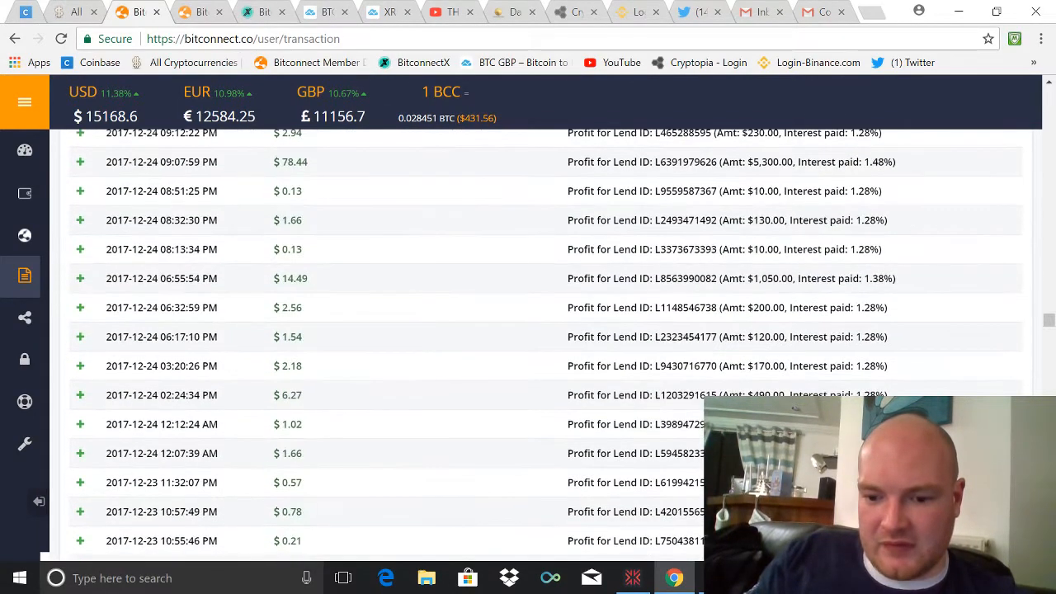
scroll(down, 3)
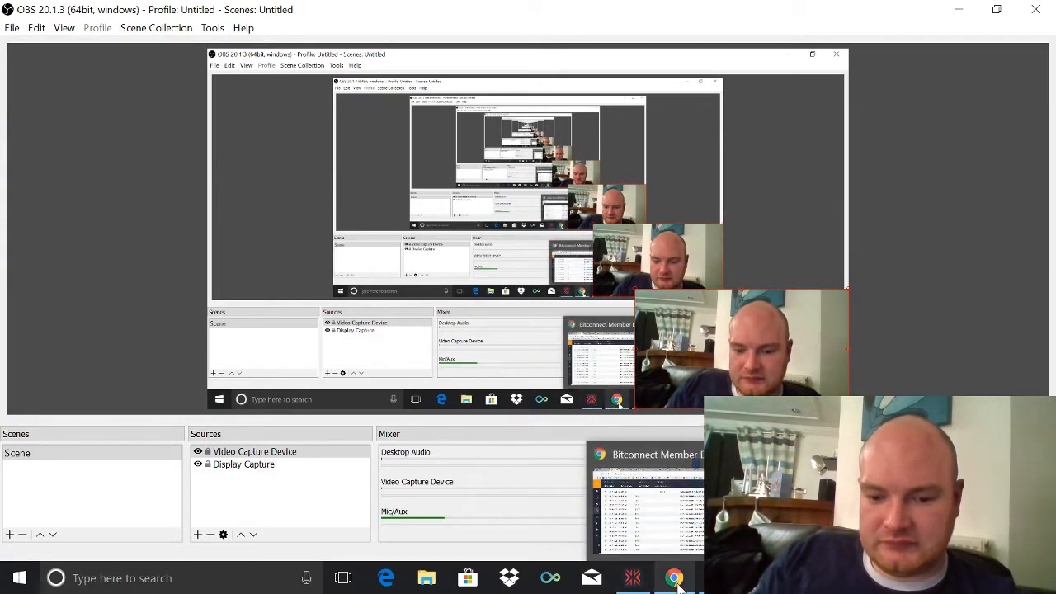
- Return to Chrome from OBS and scroll down to the lending investment summary panels
click(686, 575)
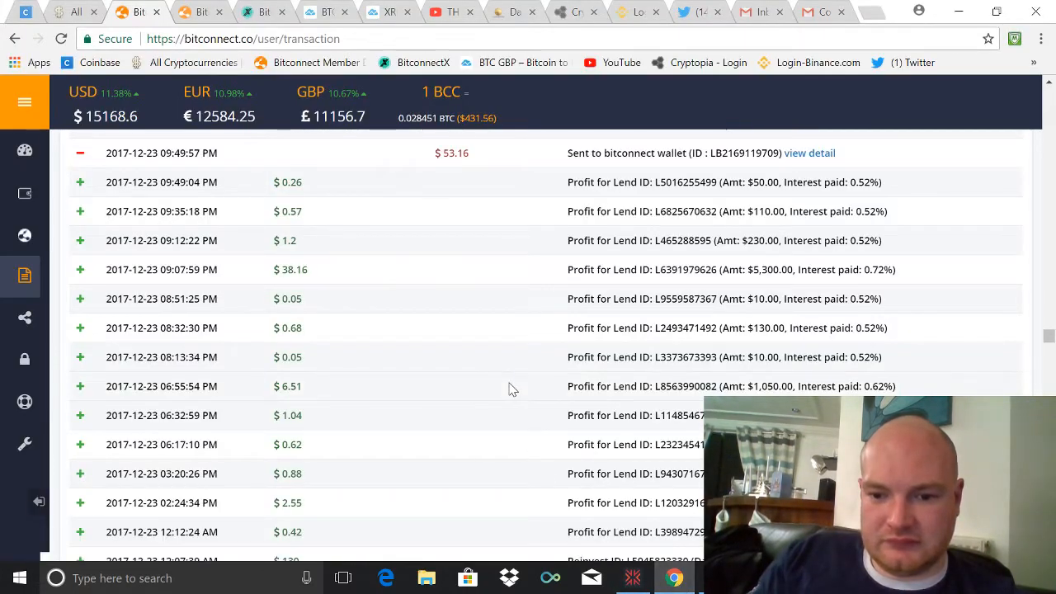
scroll(up, 3)
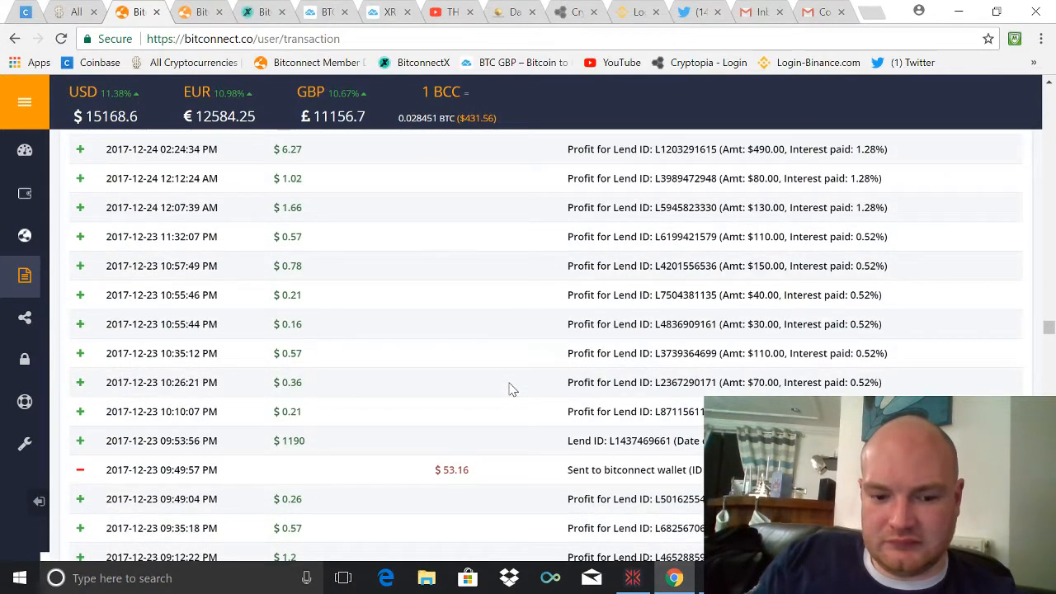
scroll(down, 3)
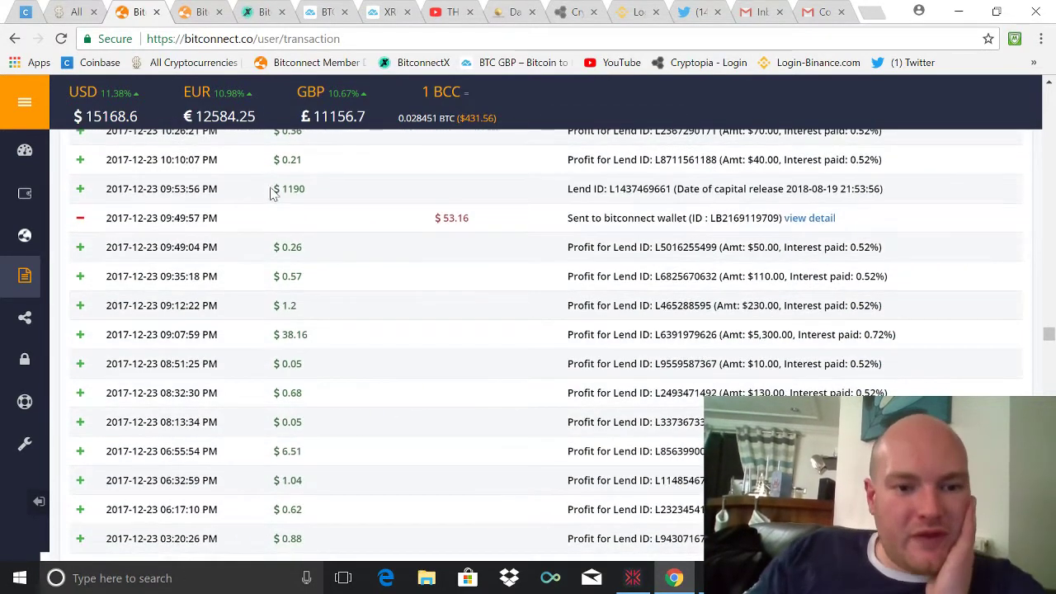
mouse_move(367, 237)
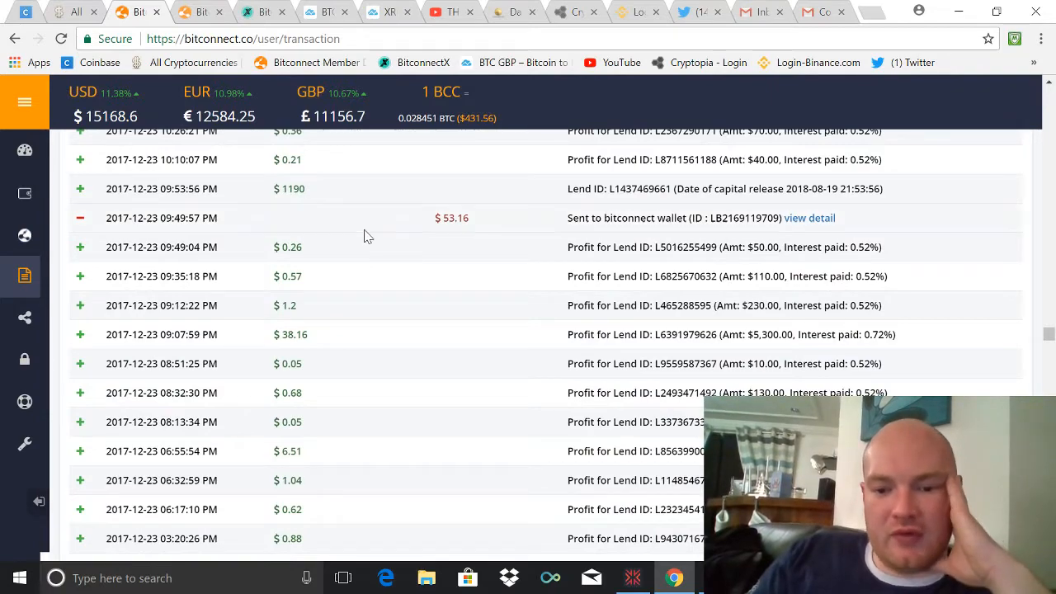
scroll(down, 3)
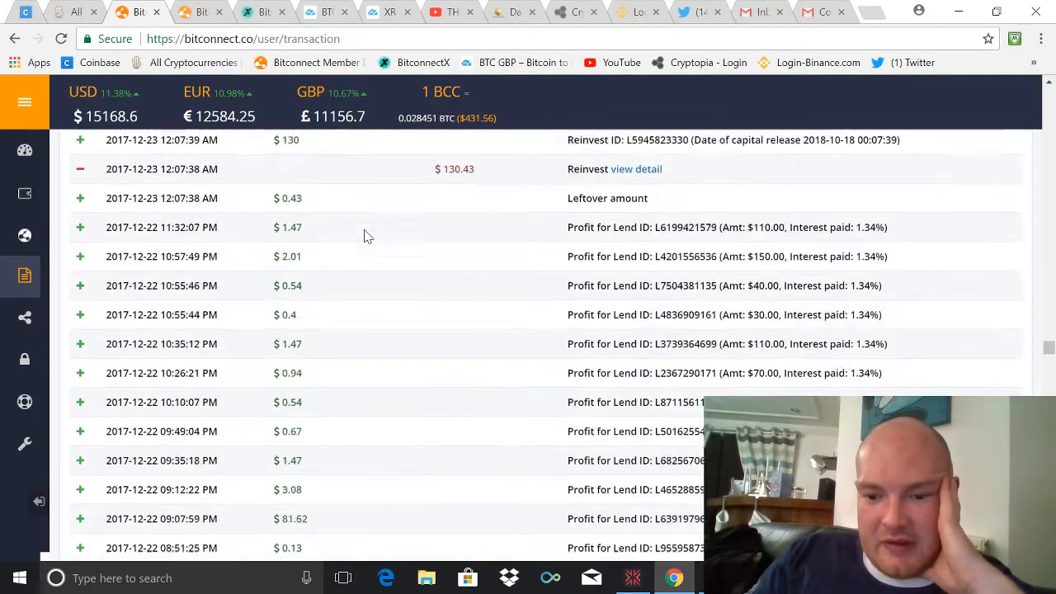
scroll(down, 3)
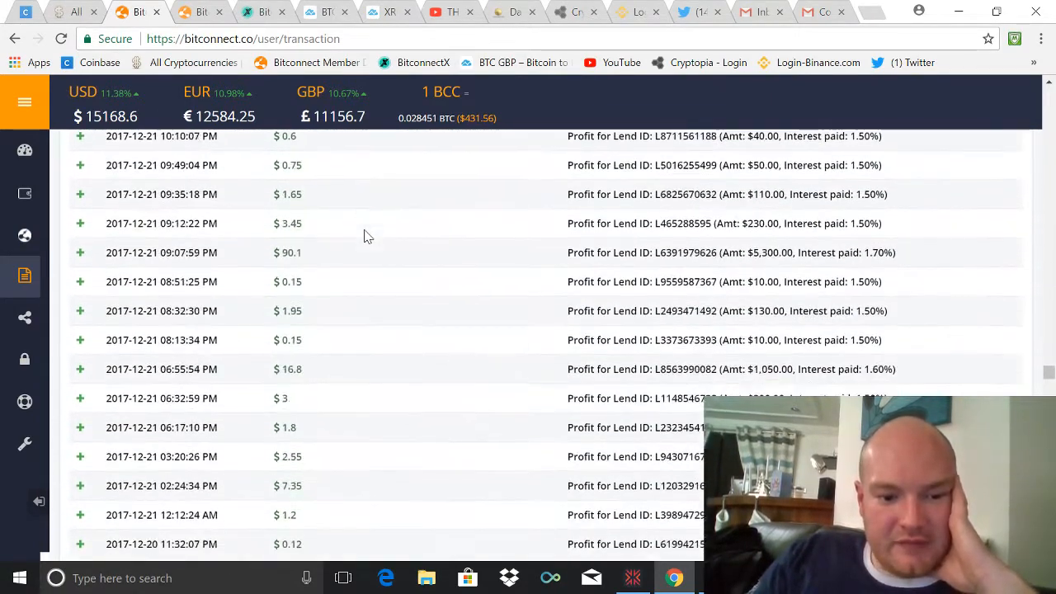
scroll(down, 3)
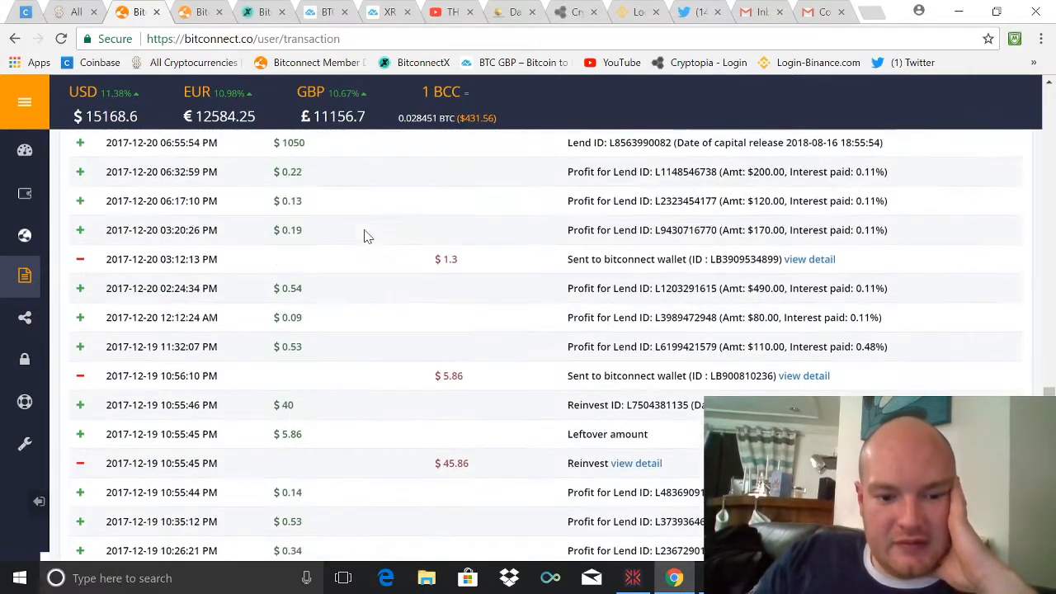
scroll(down, 3)
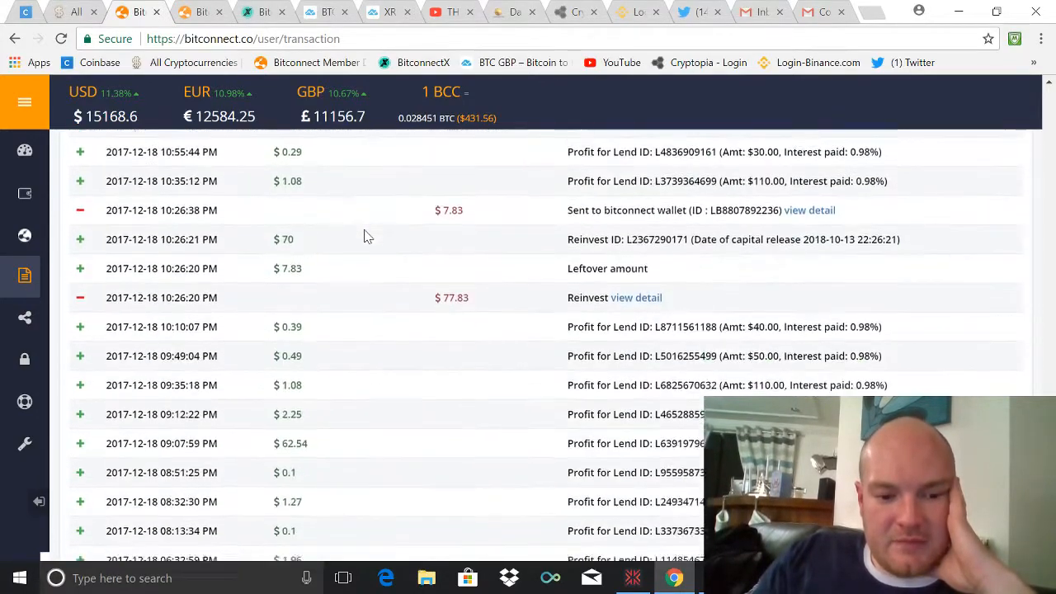
scroll(down, 3)
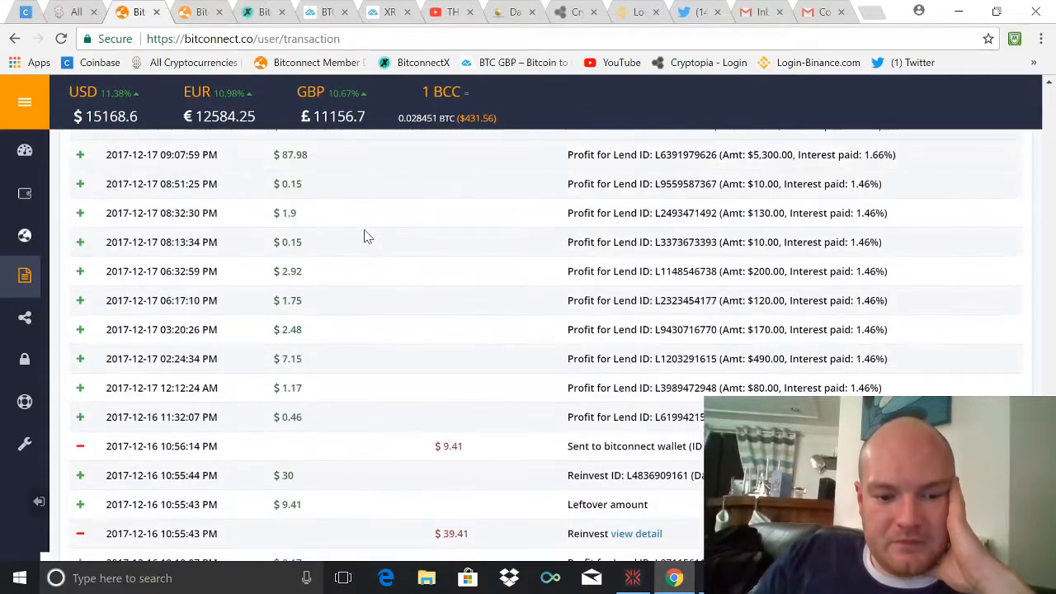
scroll(down, 3)
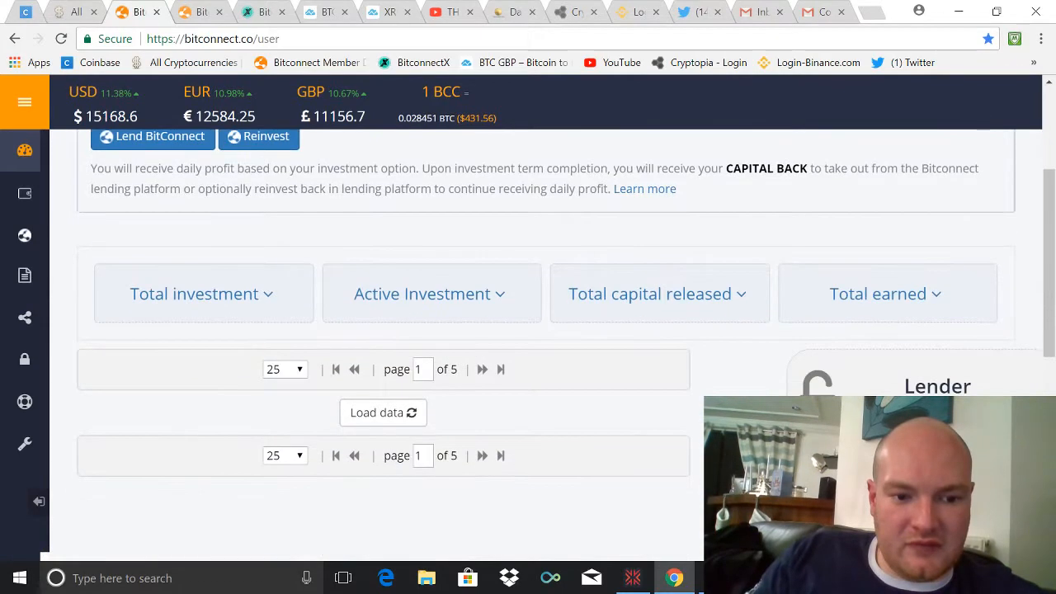
- Expand Total investment ($11,440.00) and Total earned ($1,884.53 lending profit, no affiliate bonus)
click(203, 294)
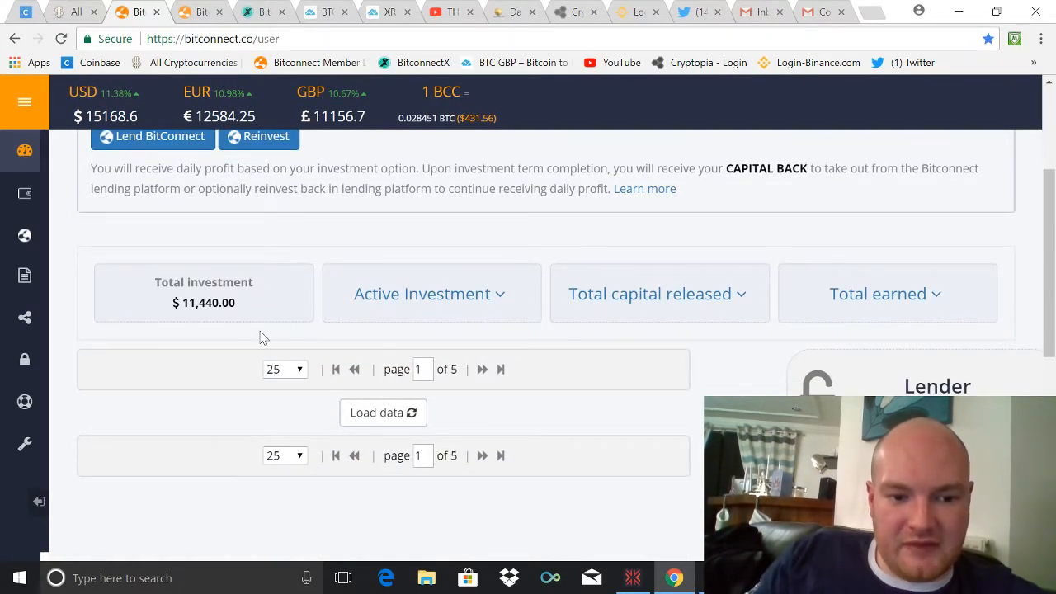
mouse_move(252, 305)
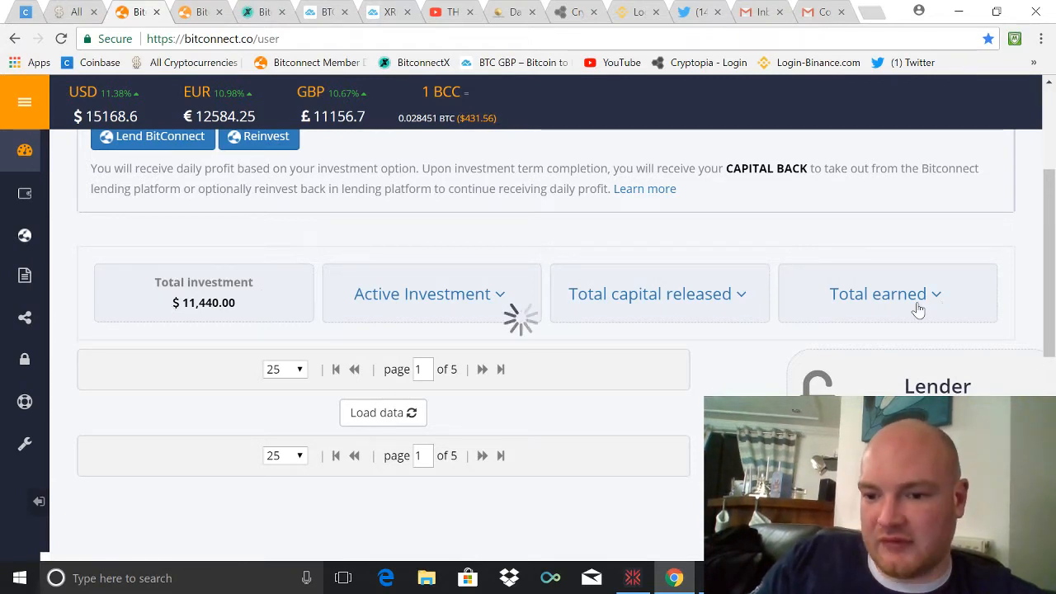
click(885, 294)
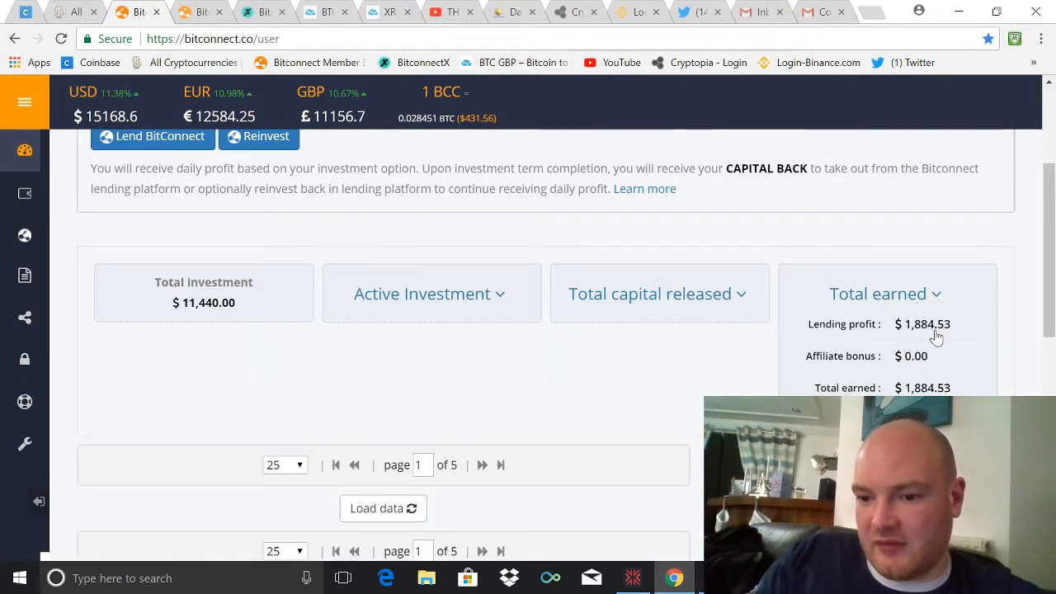
mouse_move(929, 340)
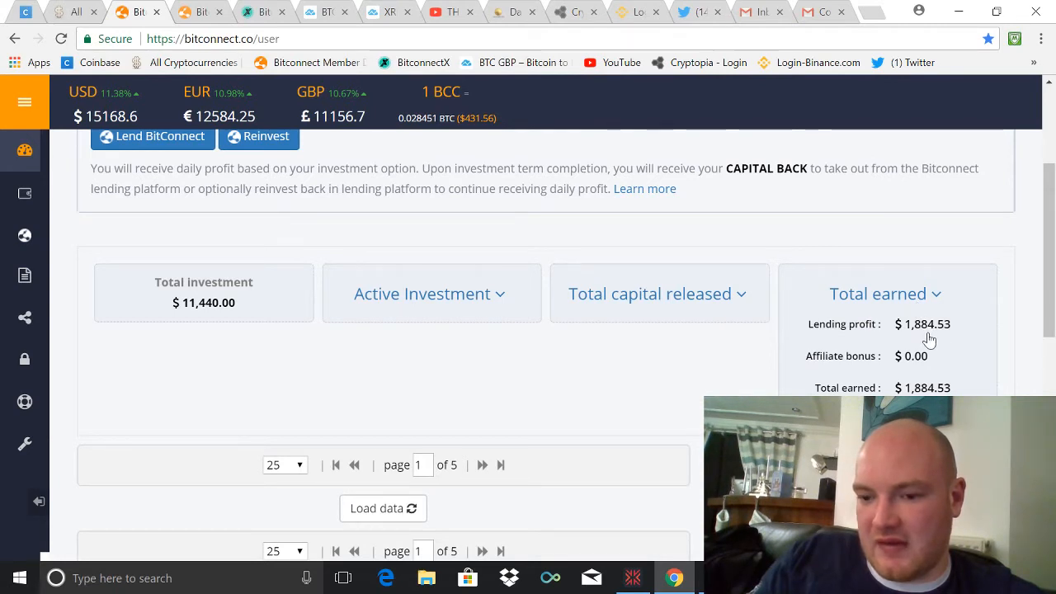
mouse_move(915, 338)
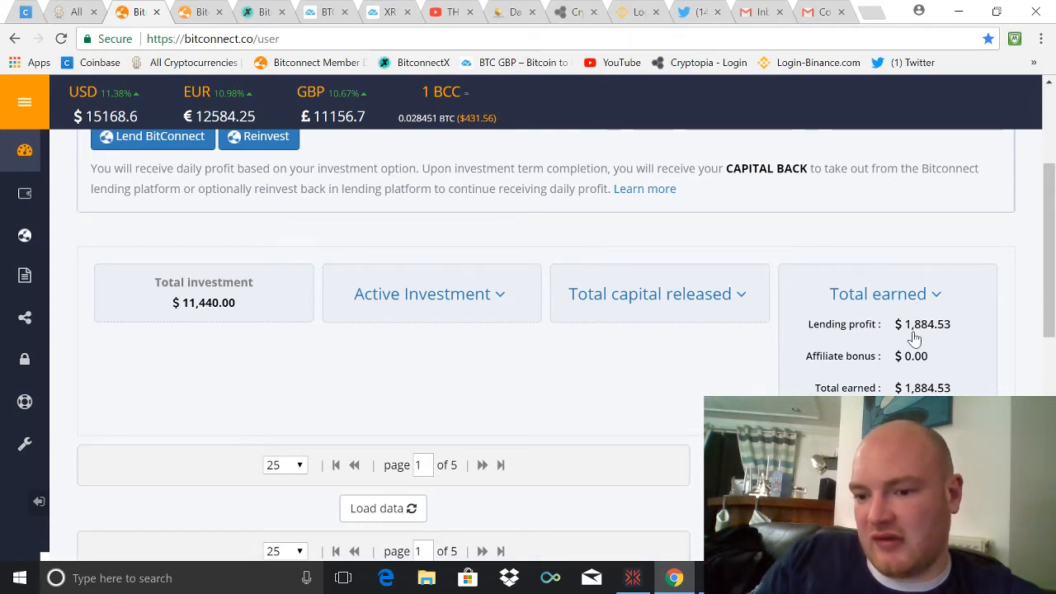
mouse_move(937, 328)
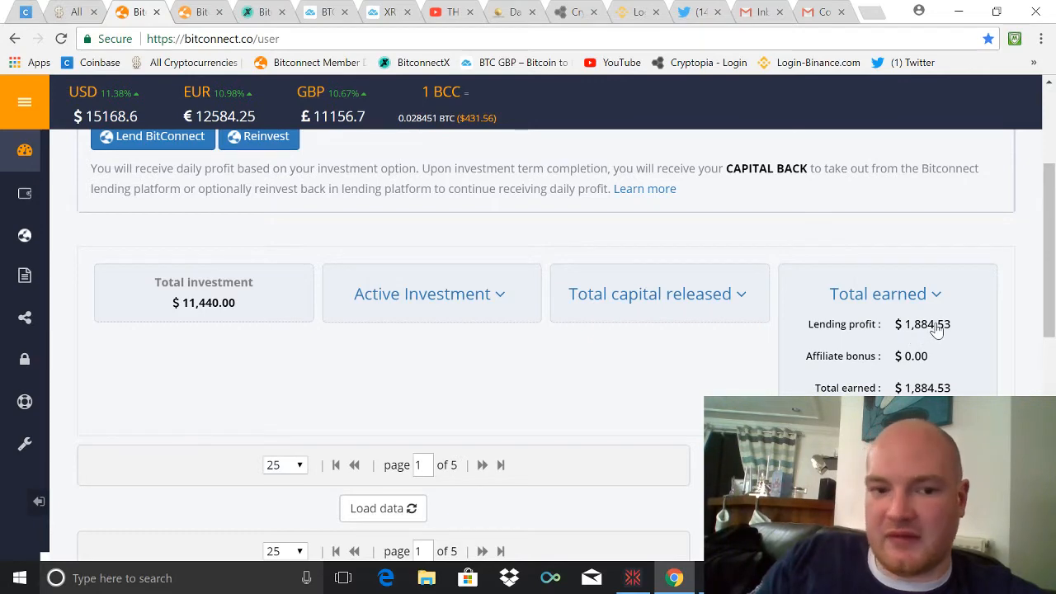
scroll(up, 3)
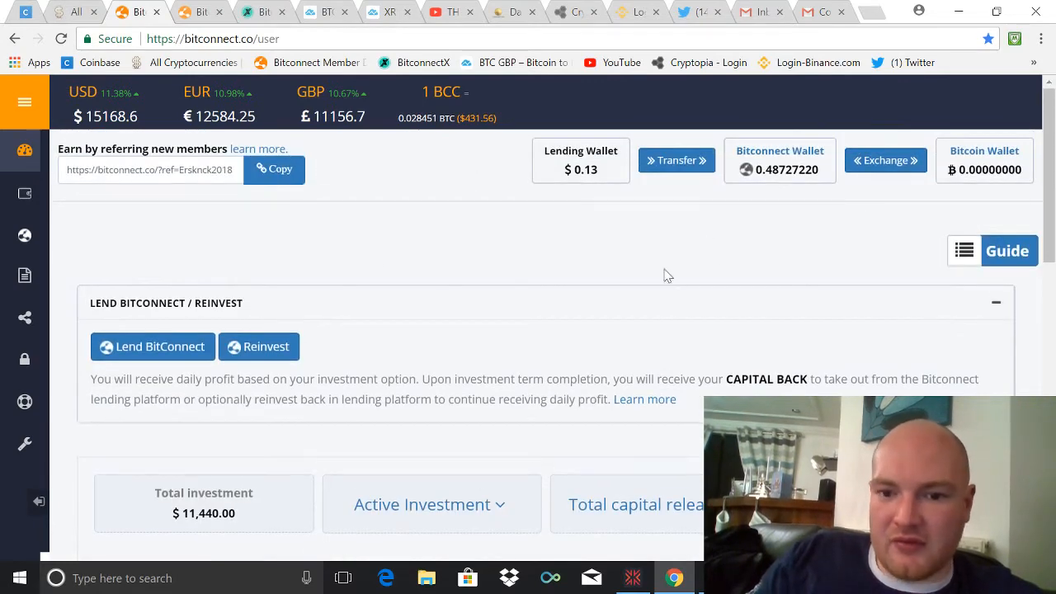
mouse_move(773, 208)
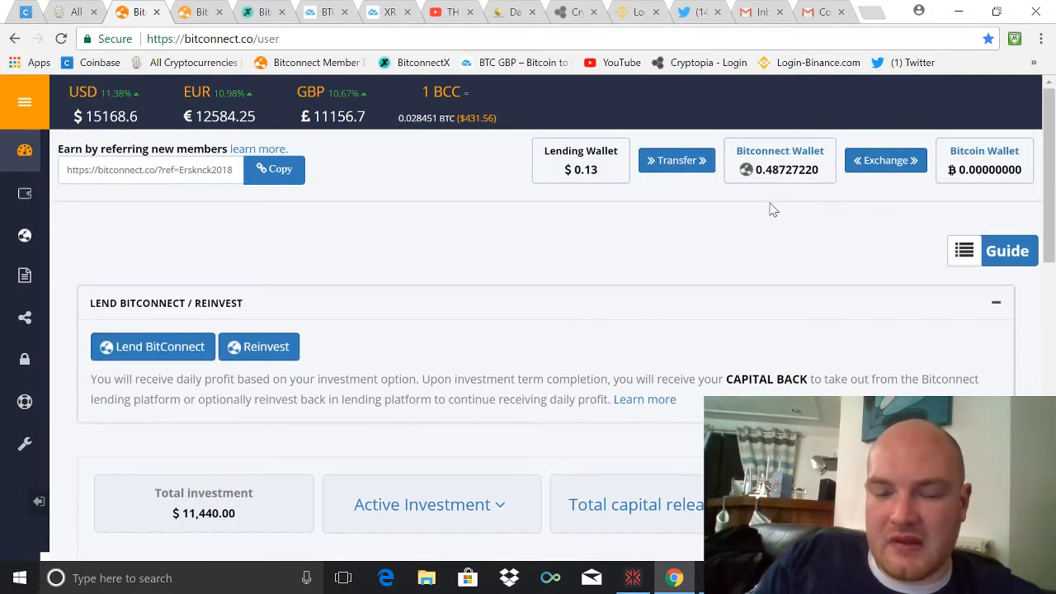
mouse_move(723, 233)
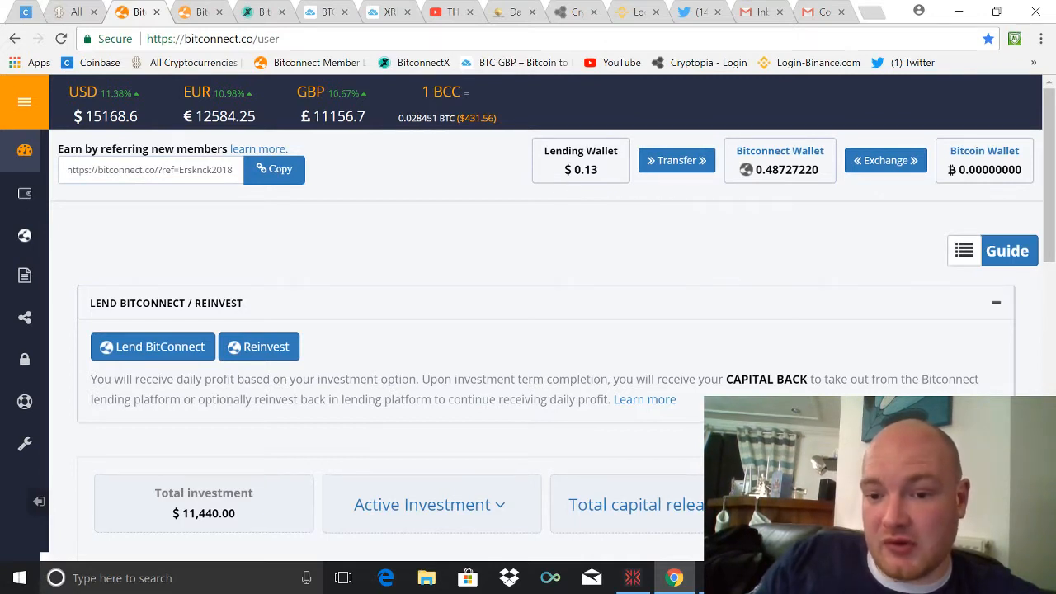
mouse_move(594, 191)
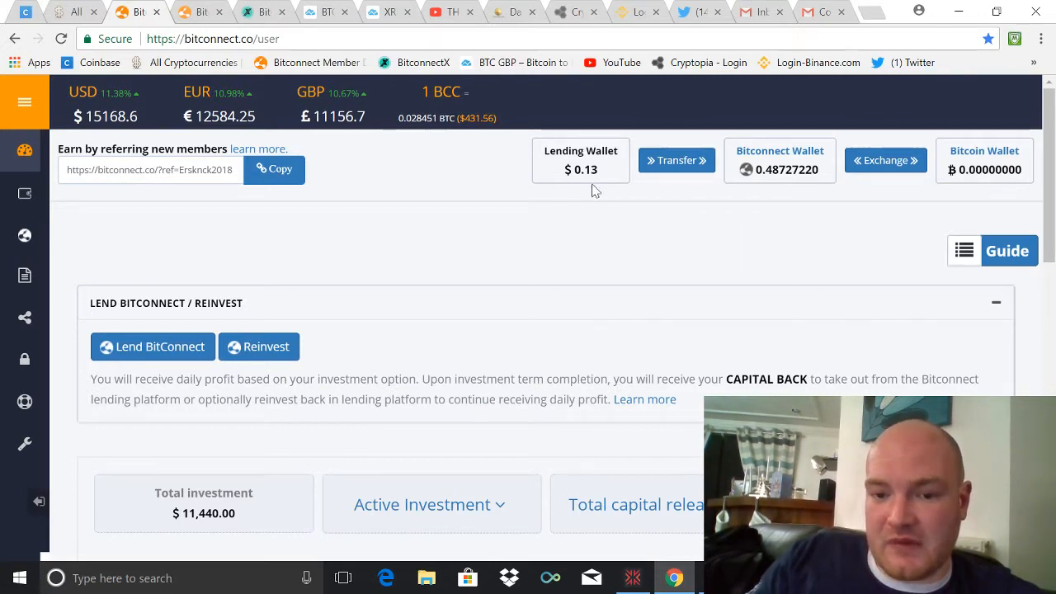
mouse_move(528, 231)
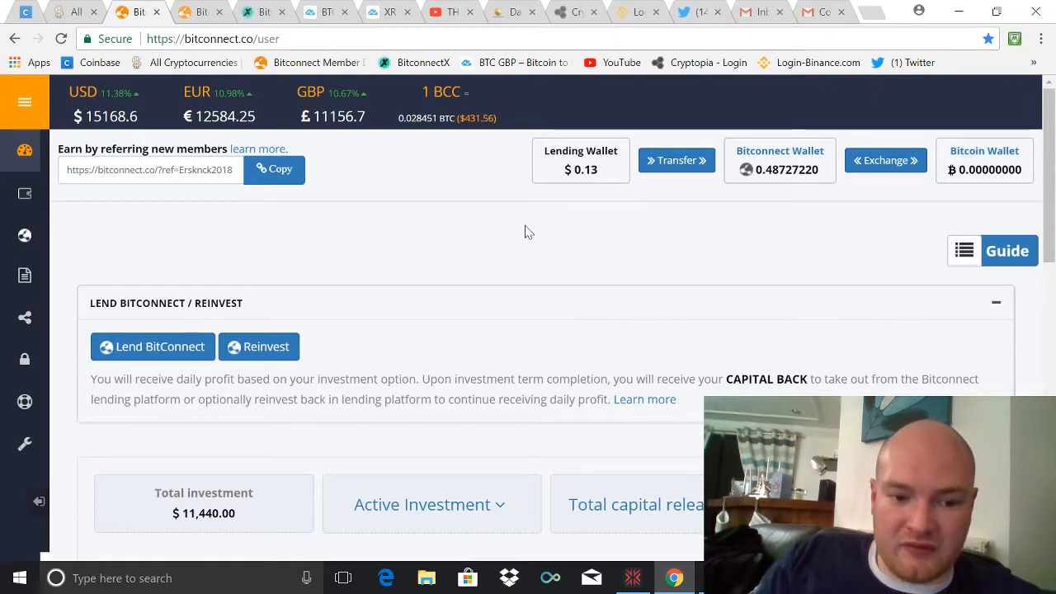
click(260, 346)
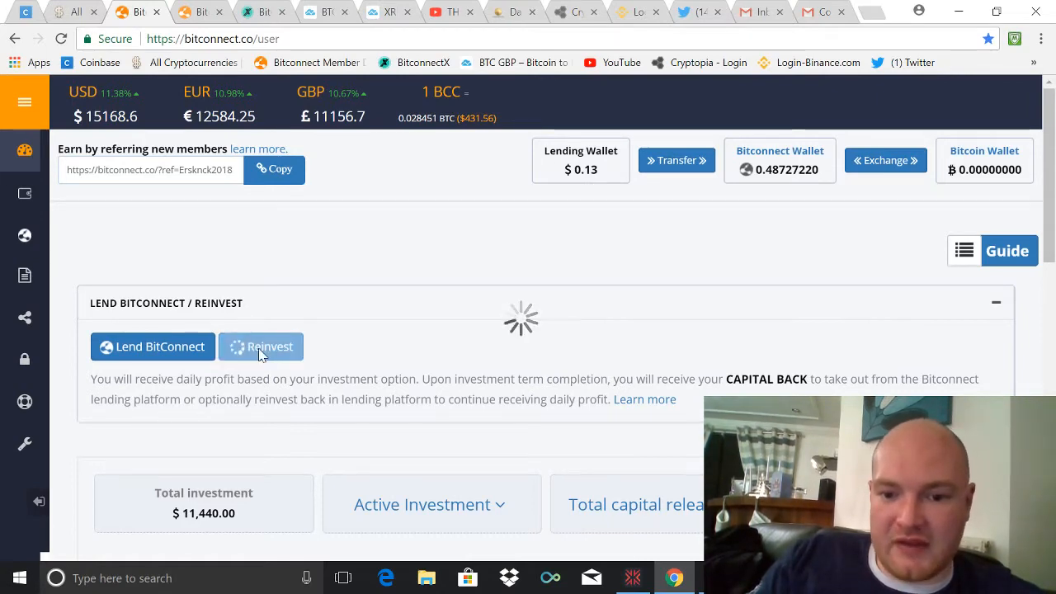
click(262, 347)
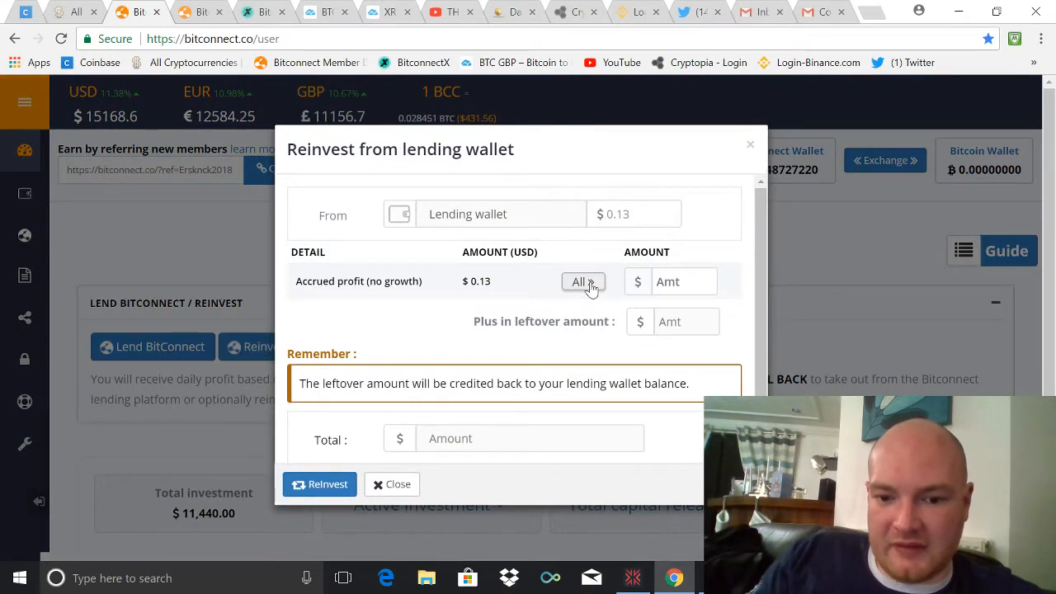
click(582, 280)
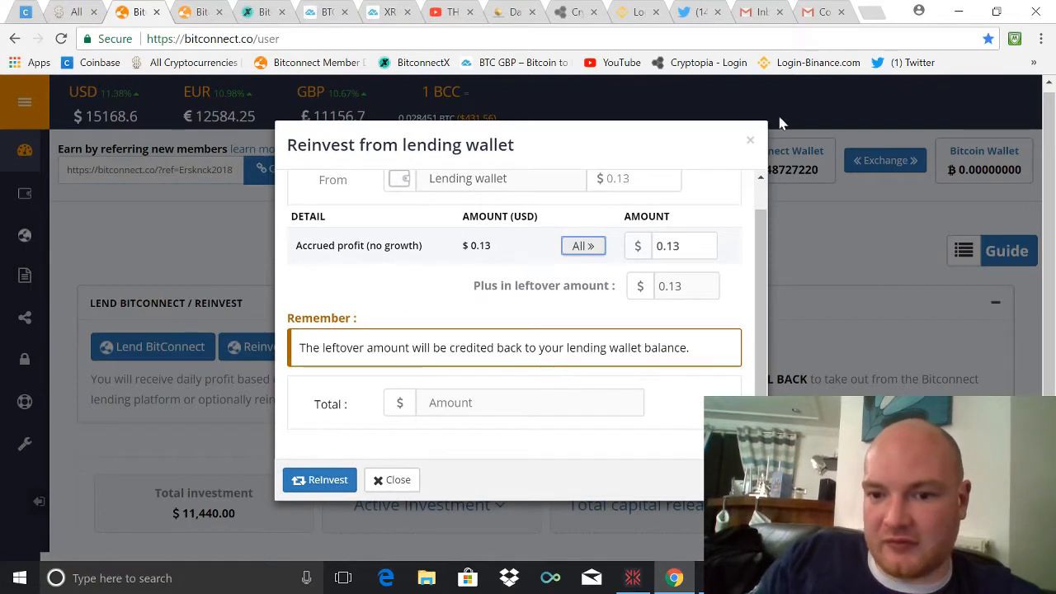
mouse_move(751, 143)
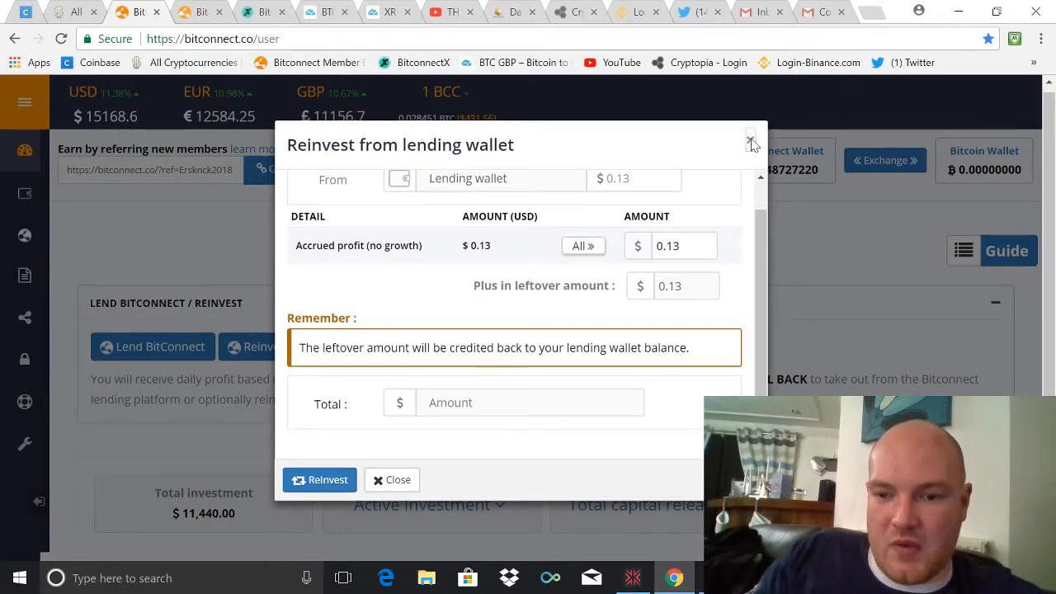
click(750, 138)
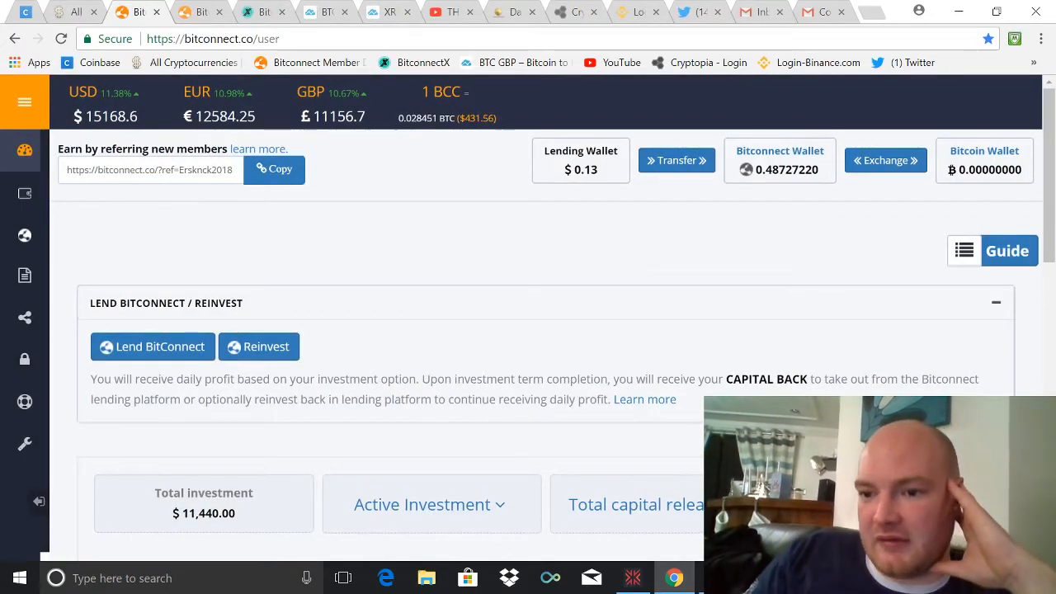
mouse_move(885, 160)
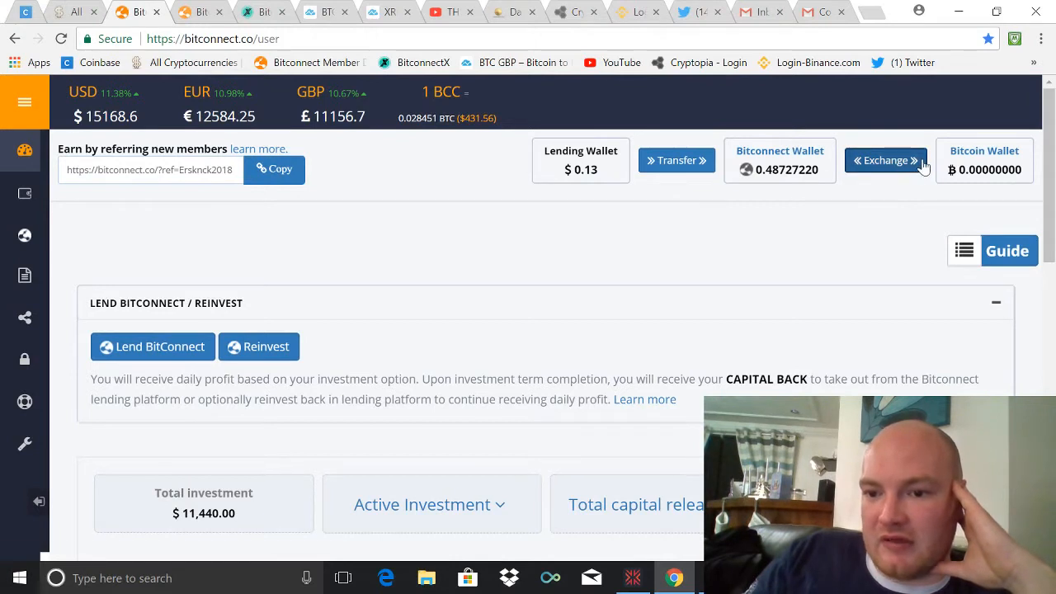
mouse_move(847, 162)
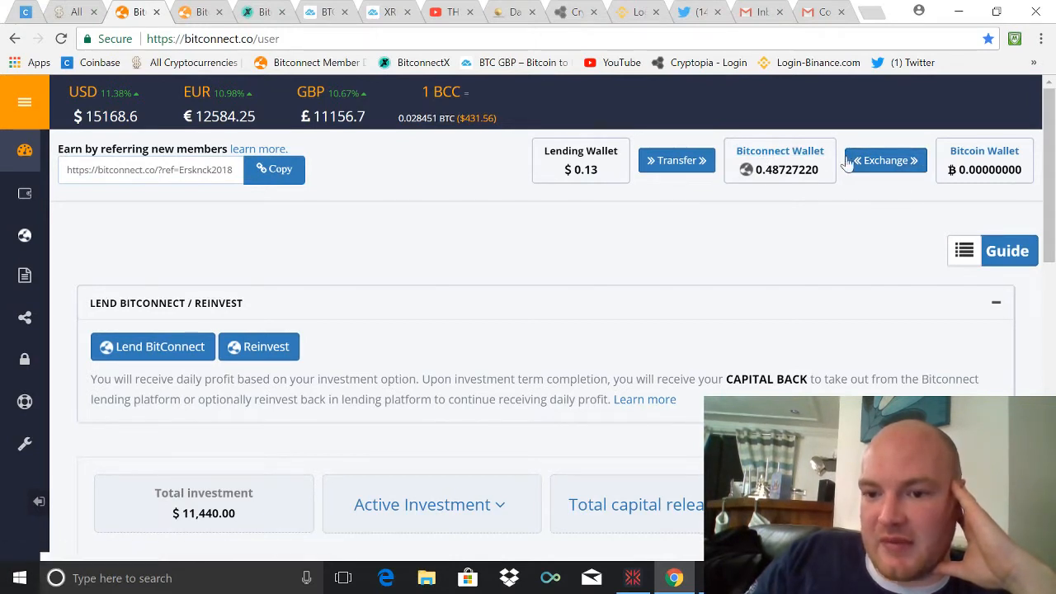
- Open the BCC exchange and review balances, Buy/Sell BCC forms and live orders
click(884, 160)
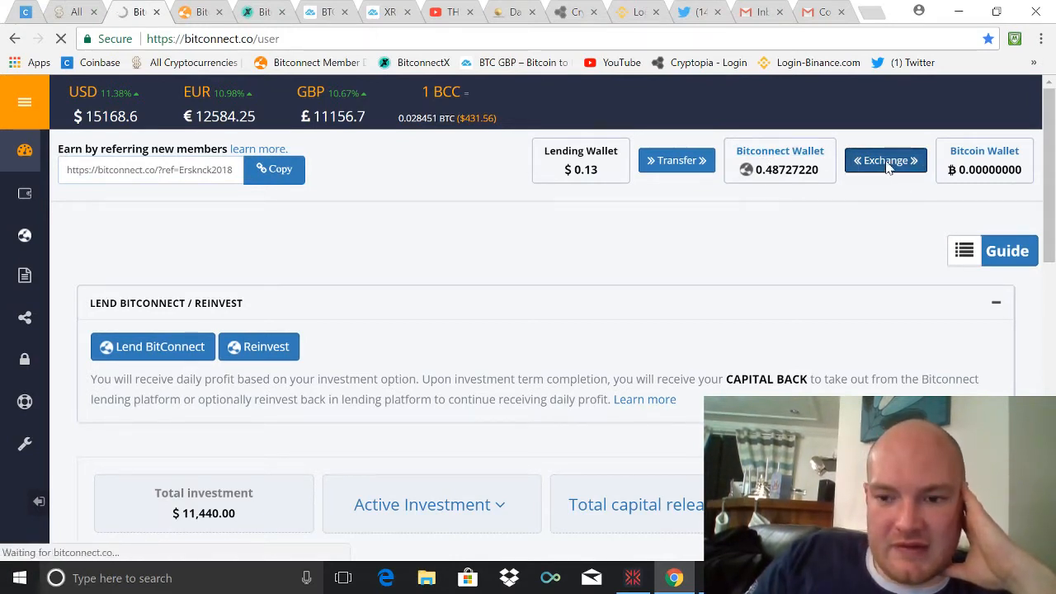
click(886, 160)
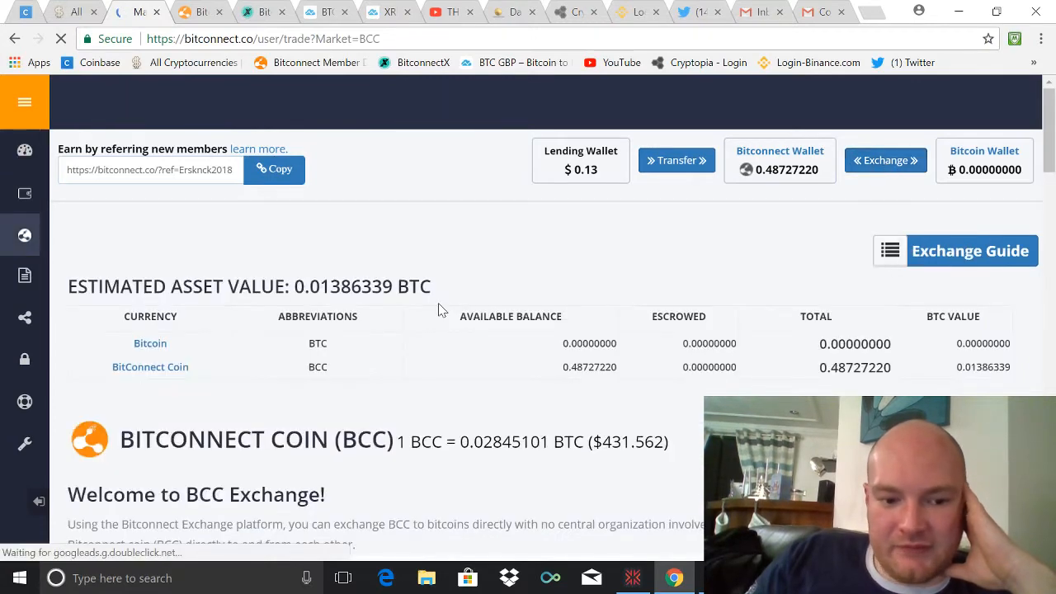
scroll(down, 3)
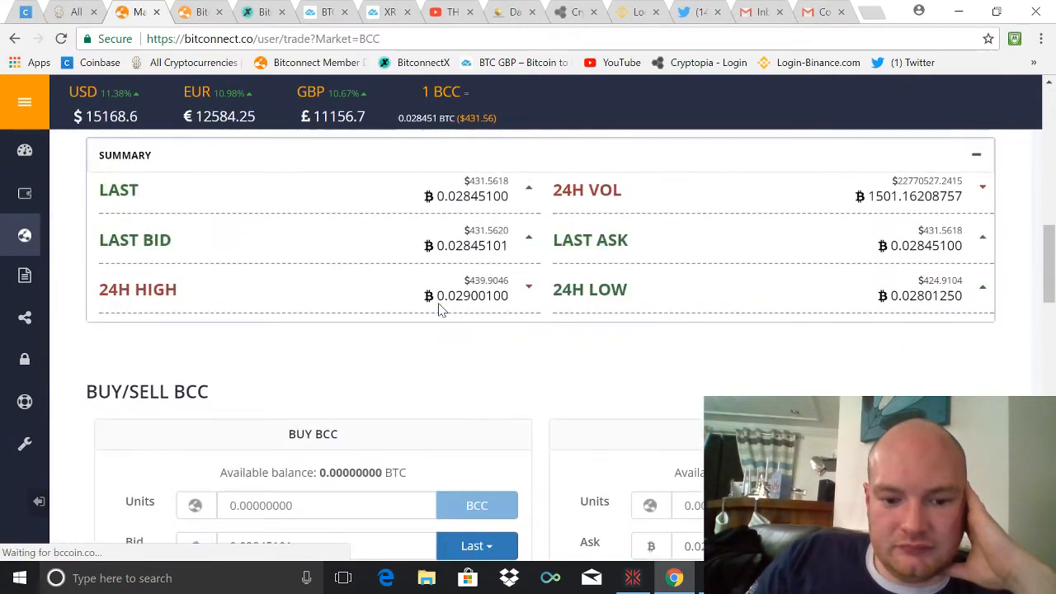
scroll(down, 3)
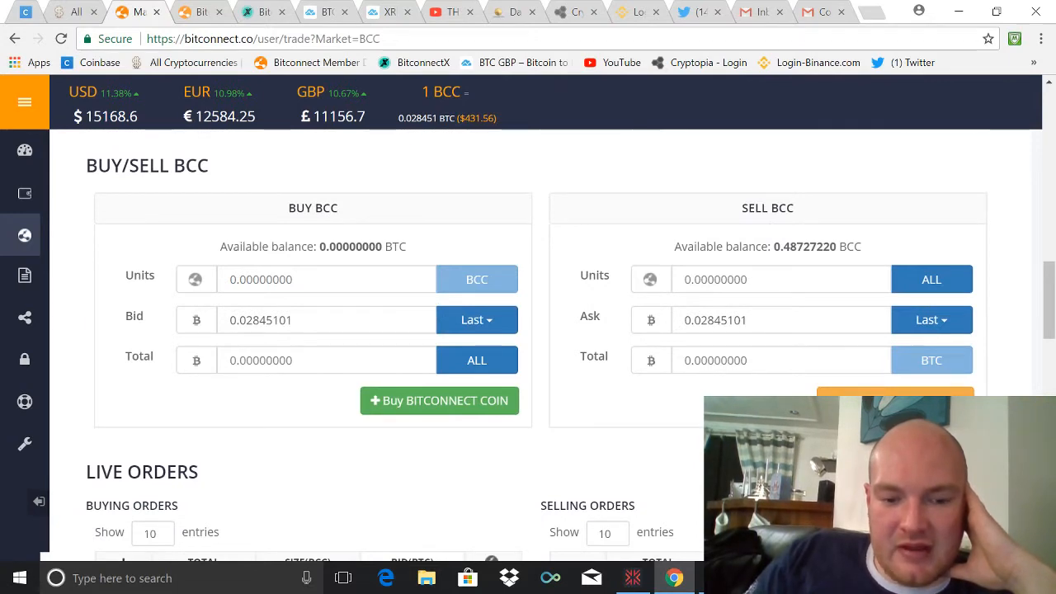
scroll(down, 3)
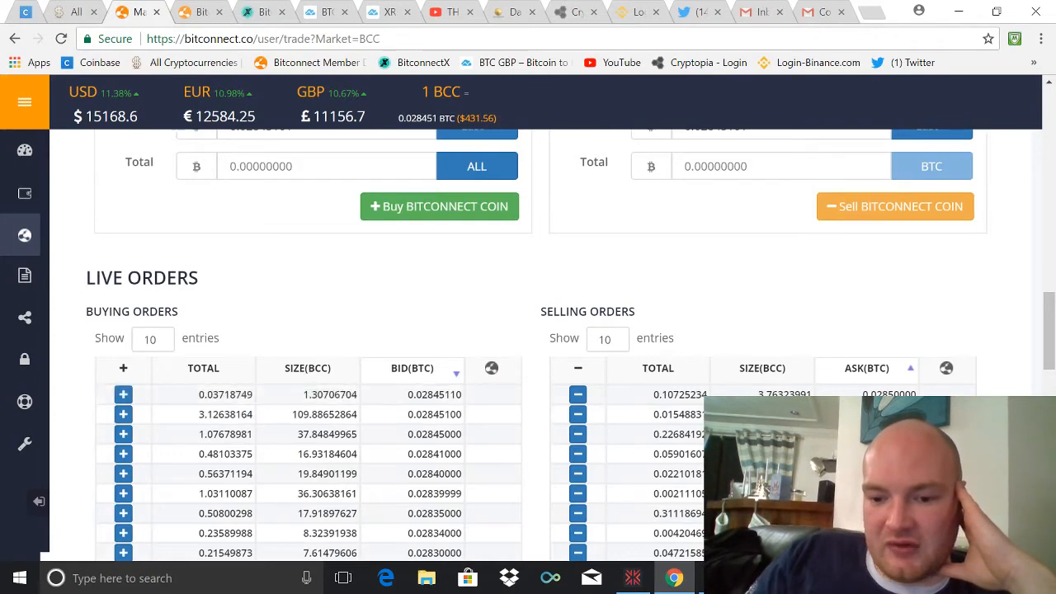
mouse_move(392, 242)
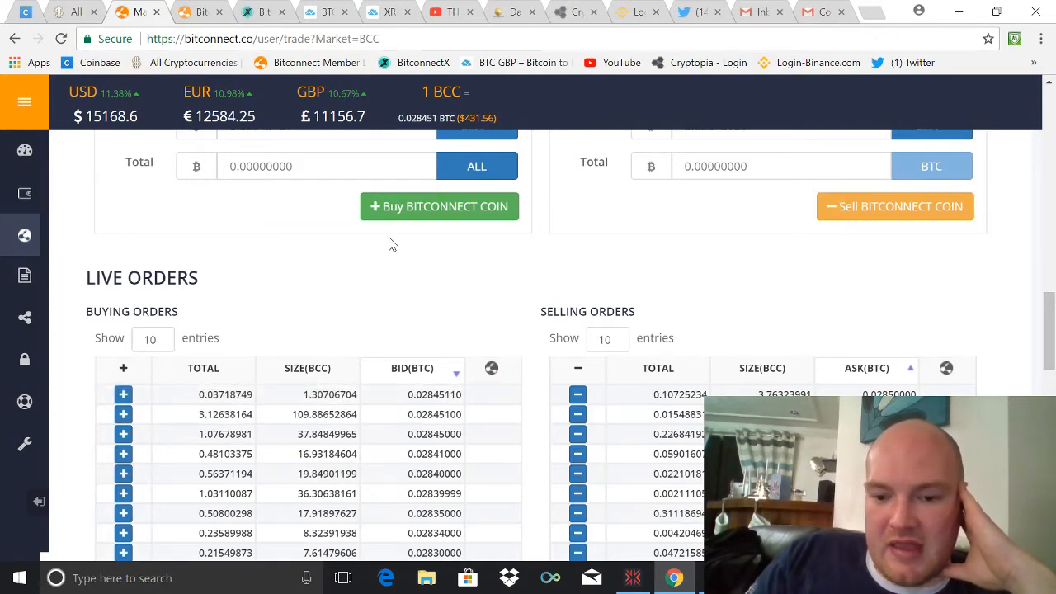
scroll(up, 3)
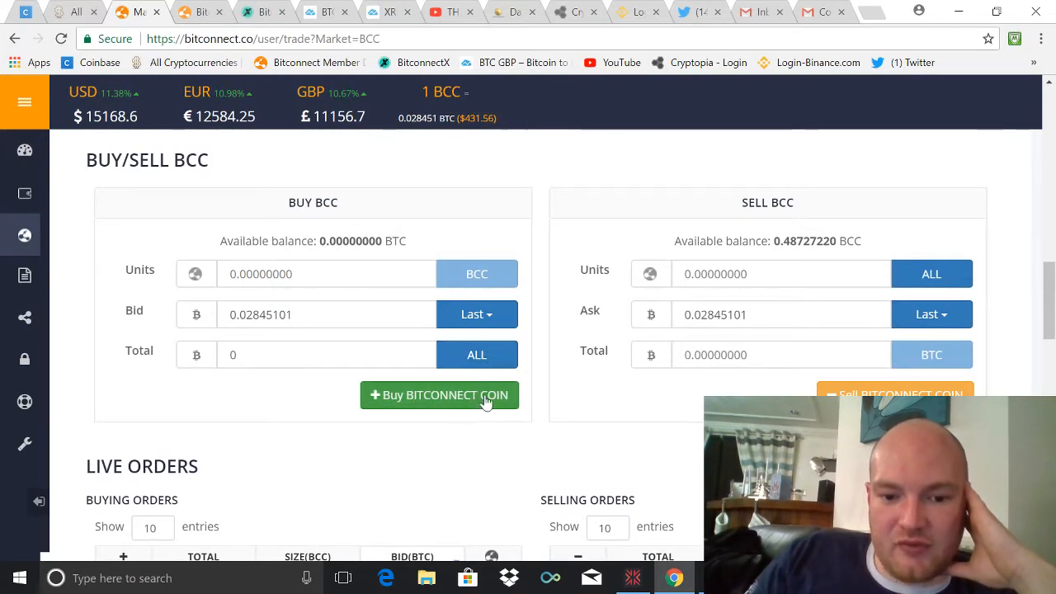
scroll(up, 3)
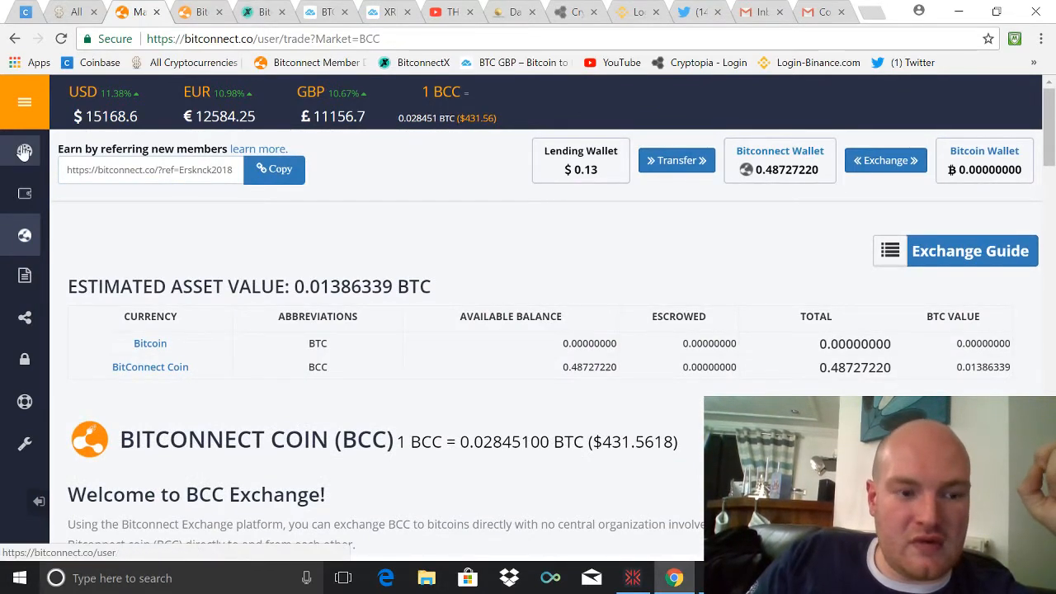
click(24, 151)
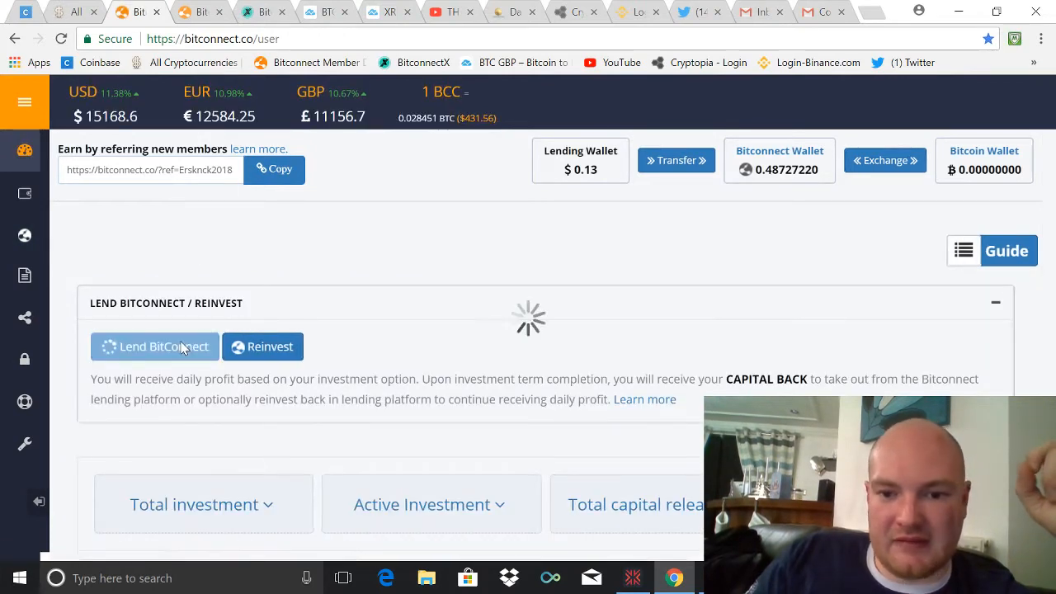
click(154, 346)
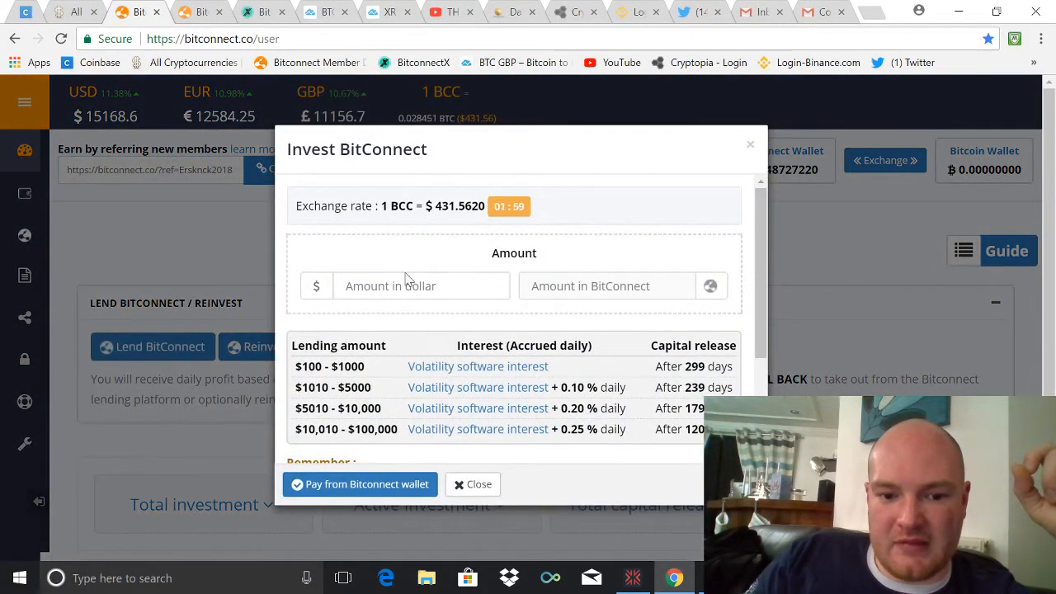
click(413, 286)
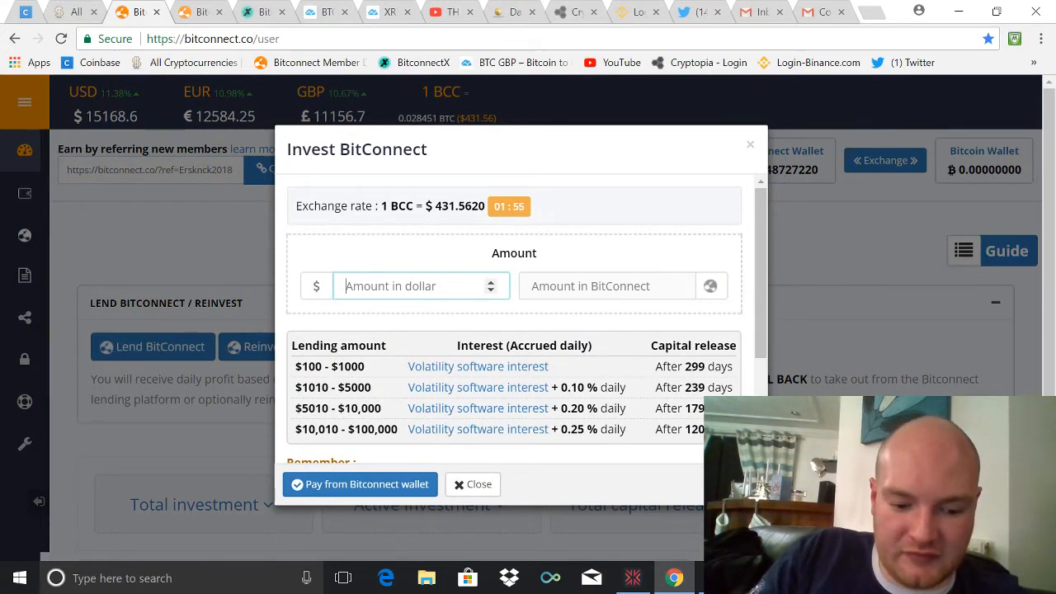
text(120)
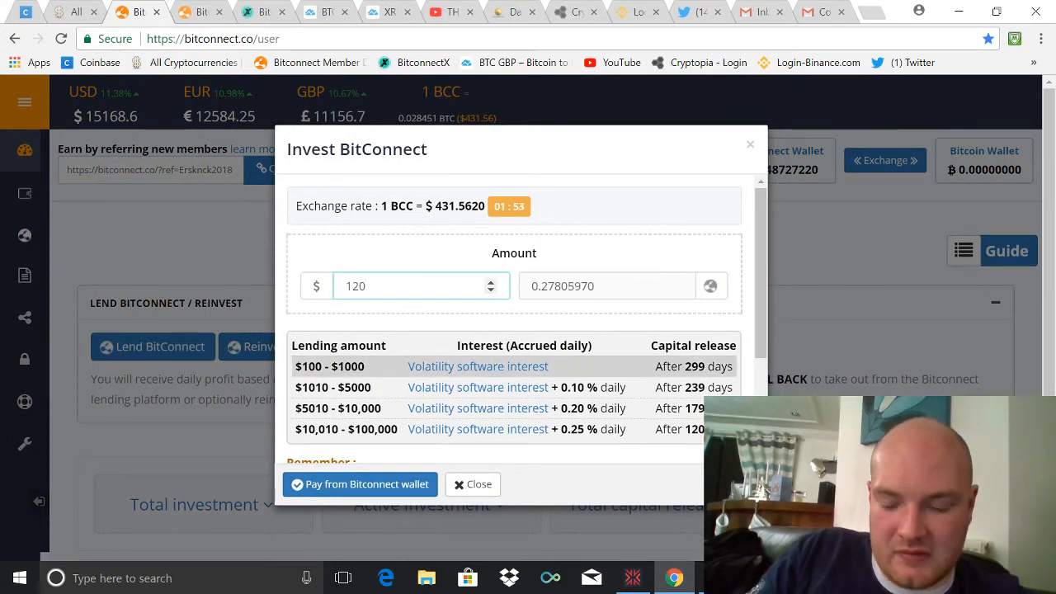
text(2)
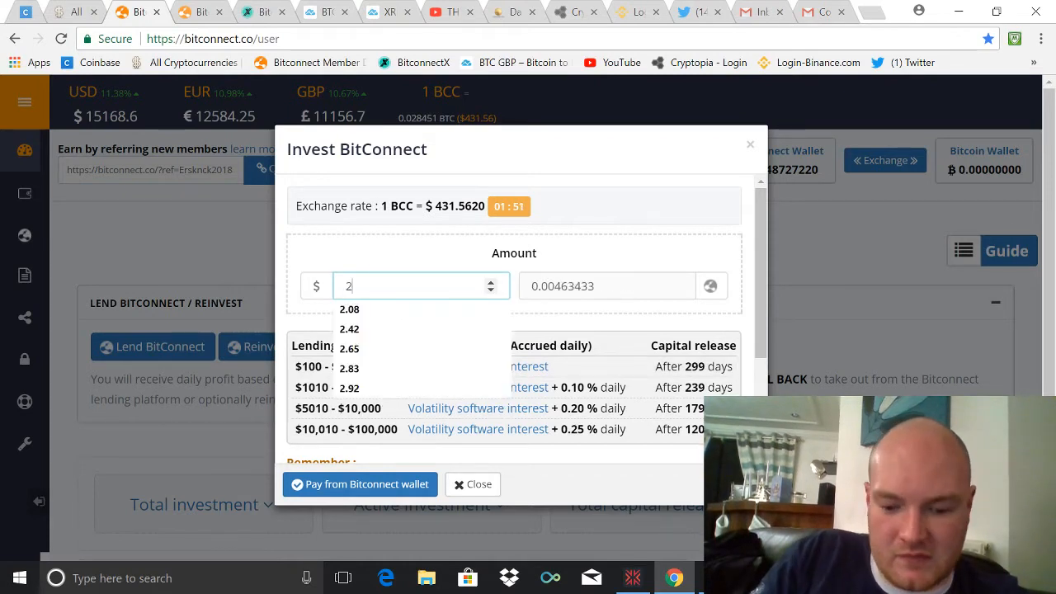
text(00)
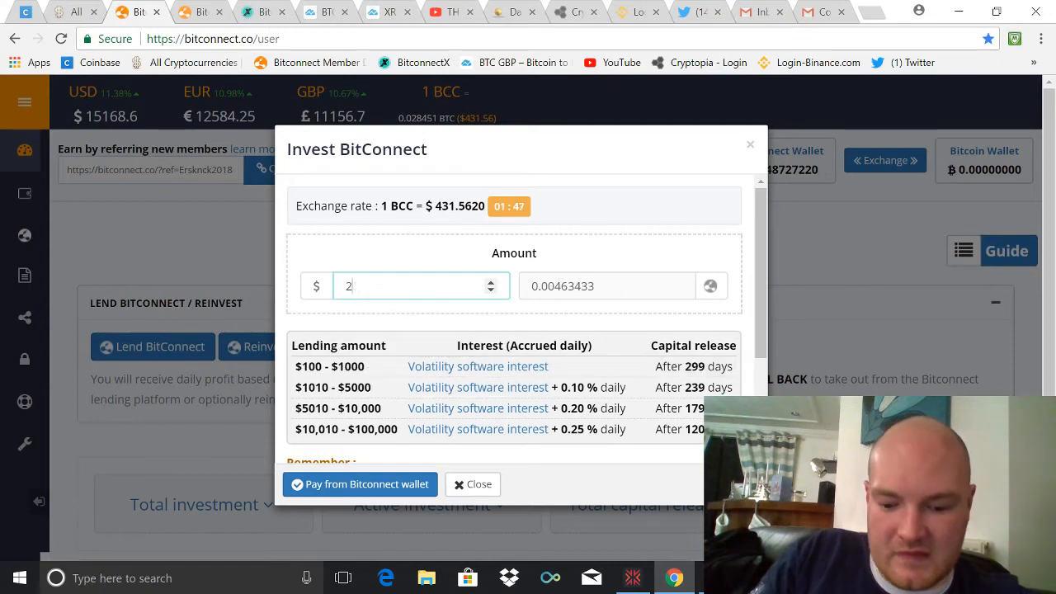
text(10)
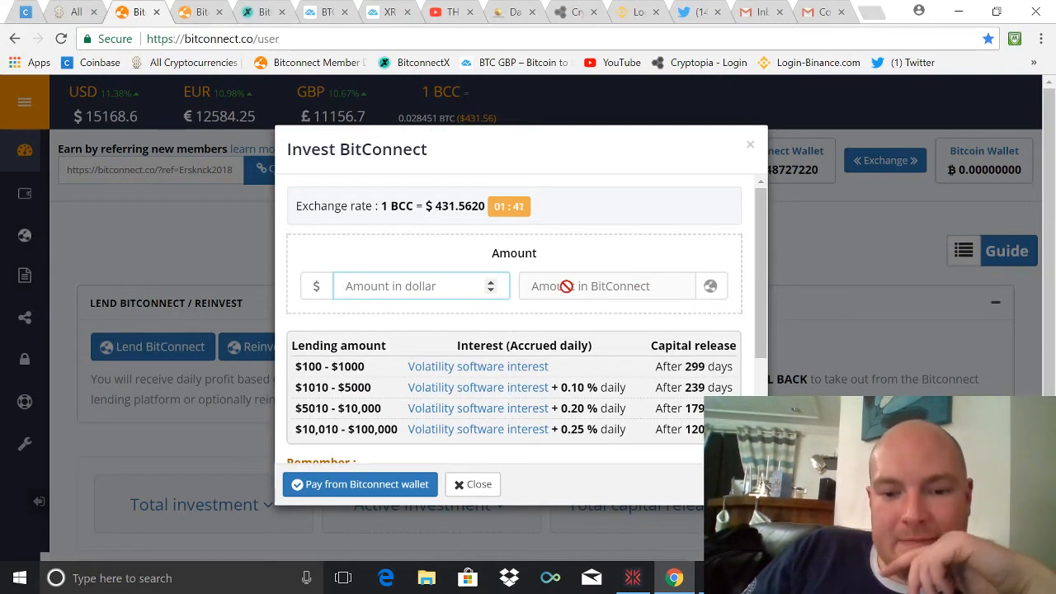
mouse_move(826, 205)
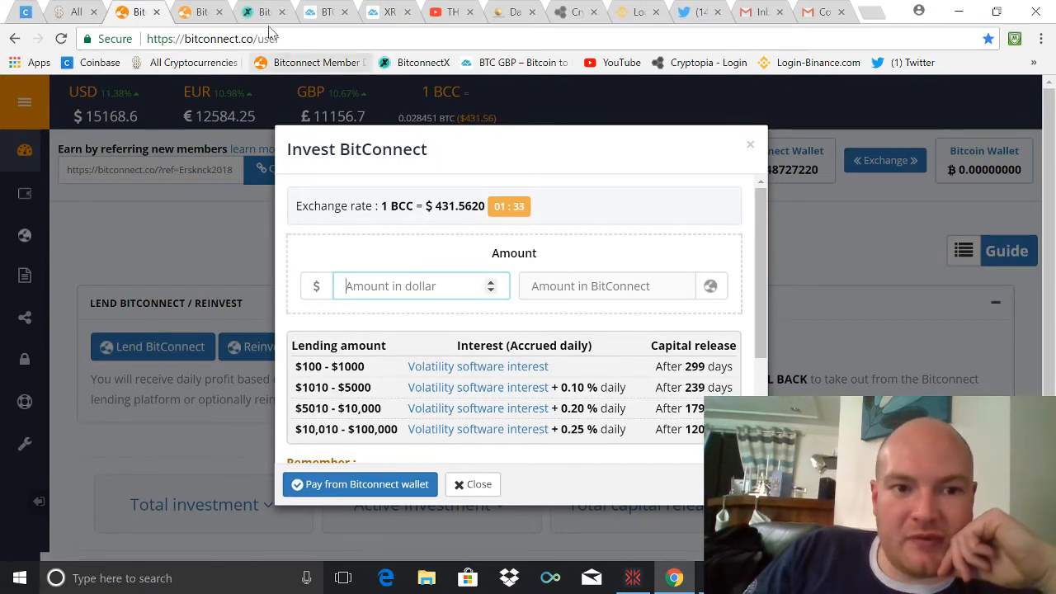
- Switch to the BitconnectX tab and scroll up to its ICO countdown
click(264, 13)
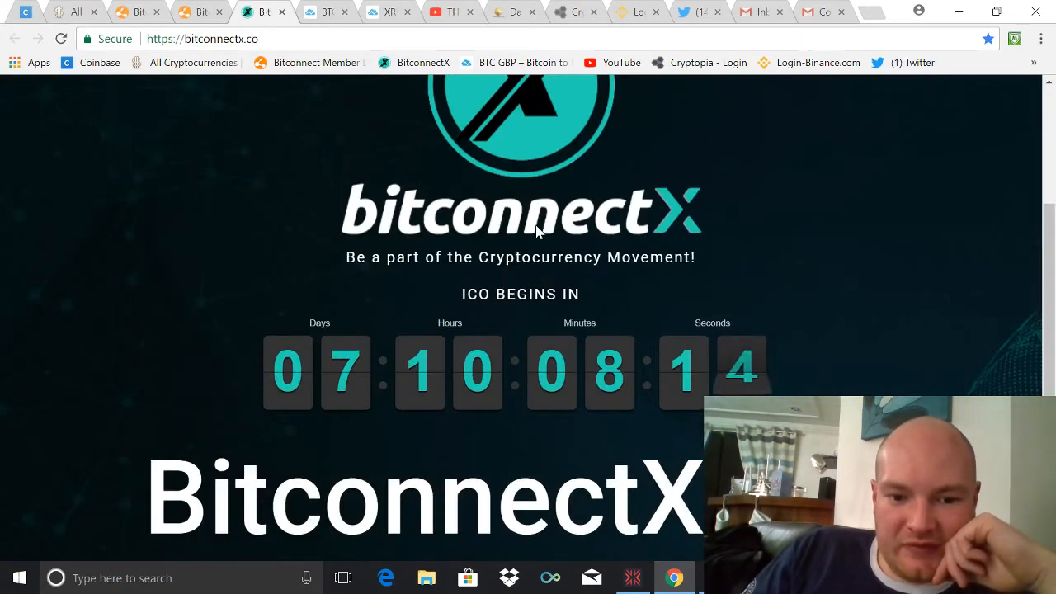
scroll(up, 3)
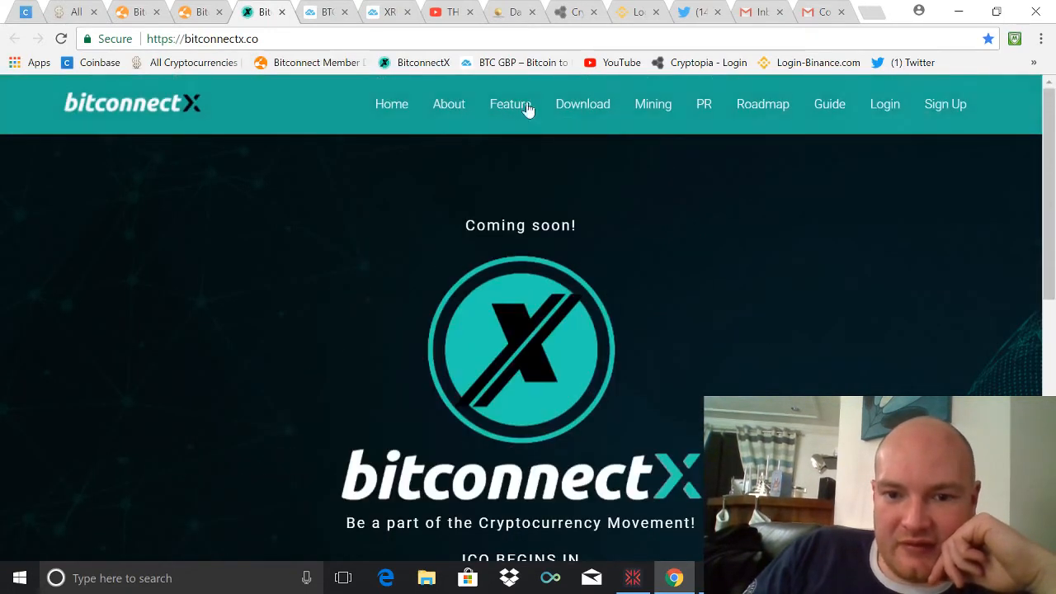
mouse_move(783, 114)
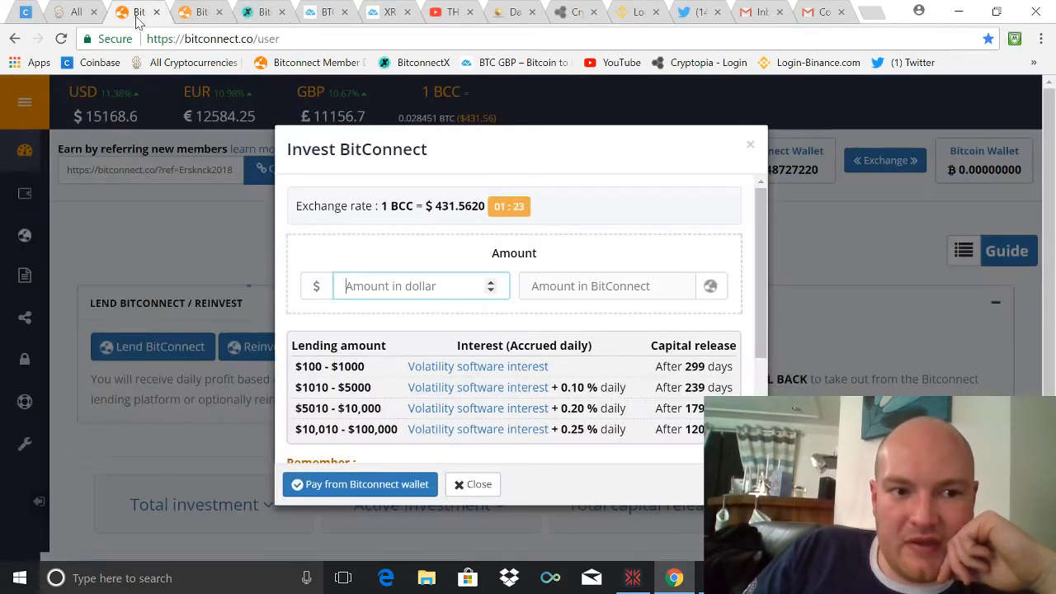
mouse_move(535, 251)
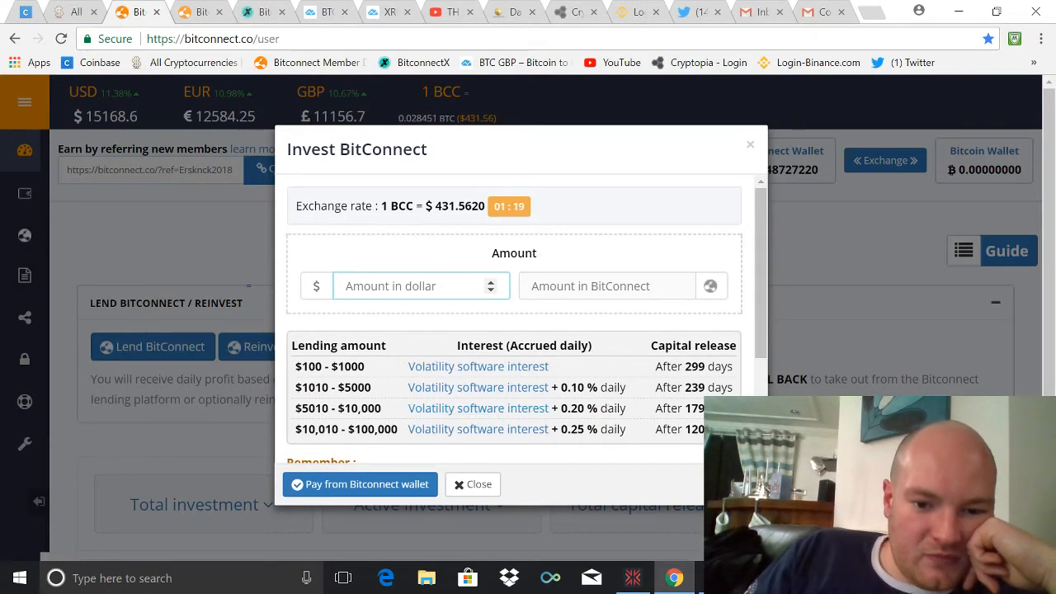
mouse_move(437, 396)
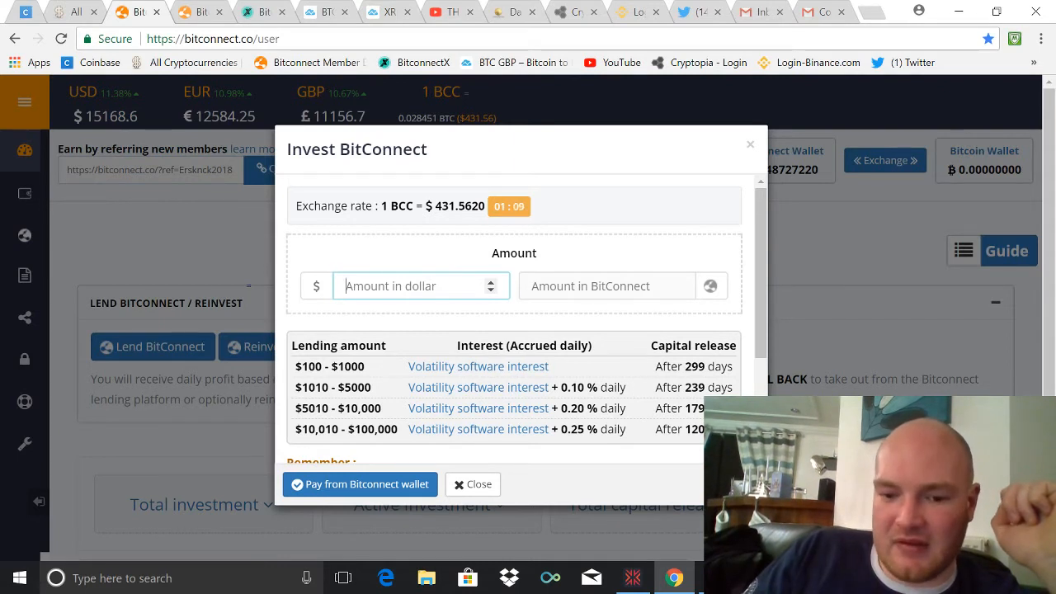
mouse_move(653, 390)
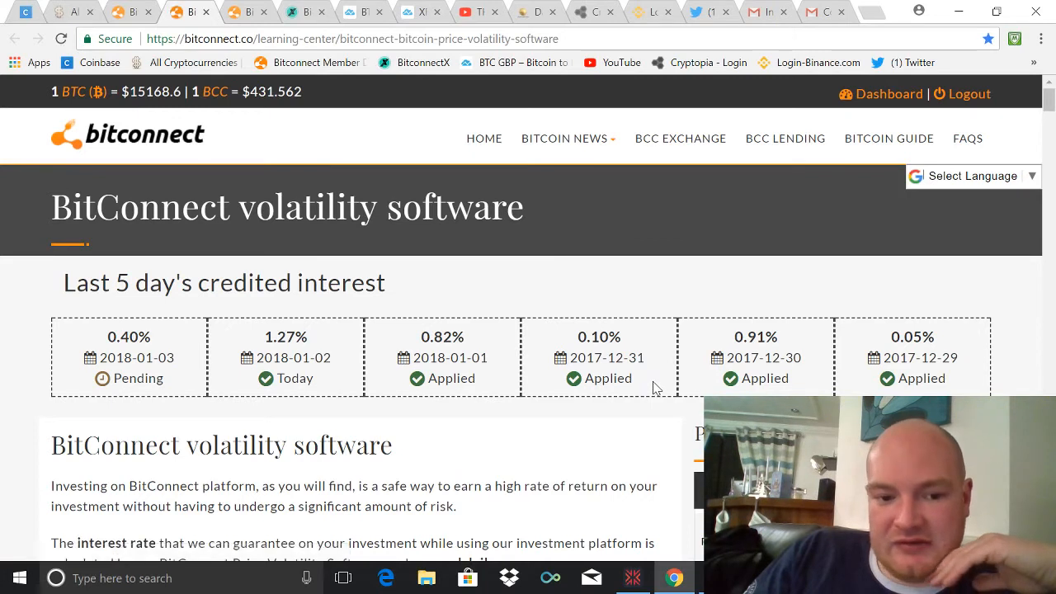
mouse_move(265, 354)
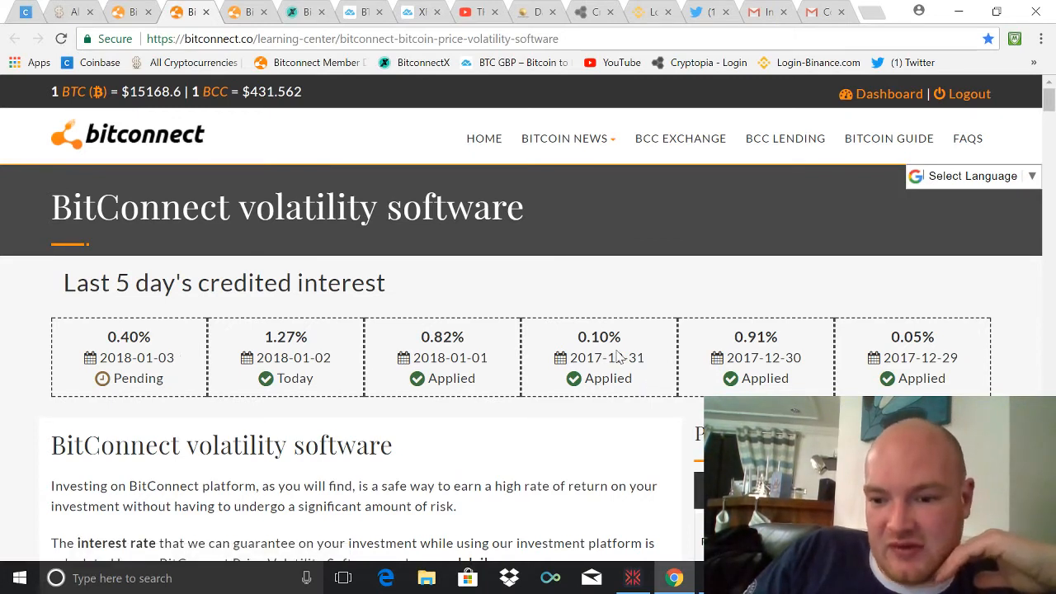
mouse_move(860, 346)
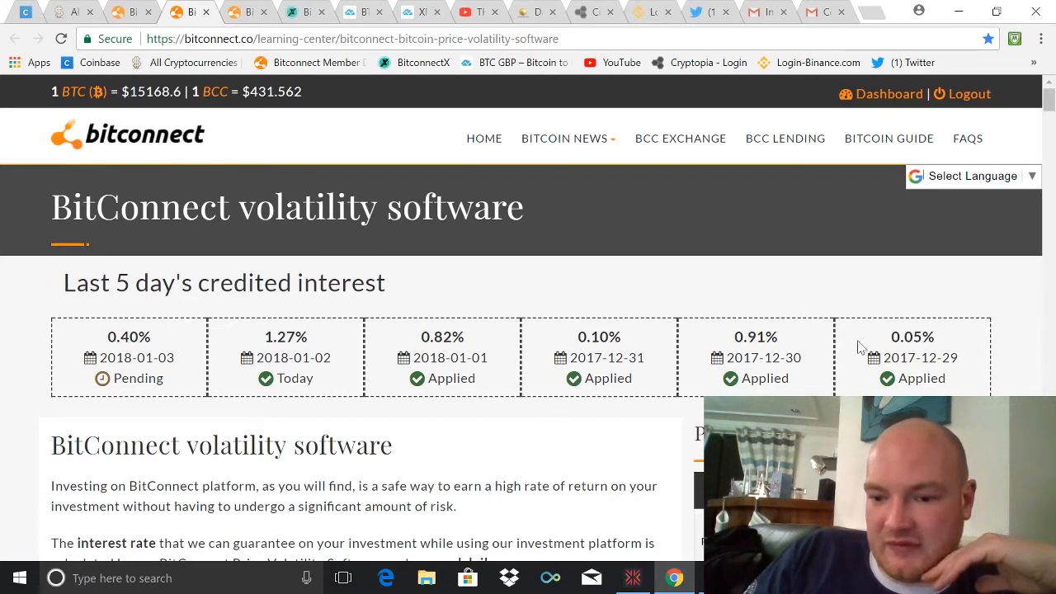
- Use the 6-month average rate, principal 11440, 30-day term and +0.25 in the calculator
scroll(down, 3)
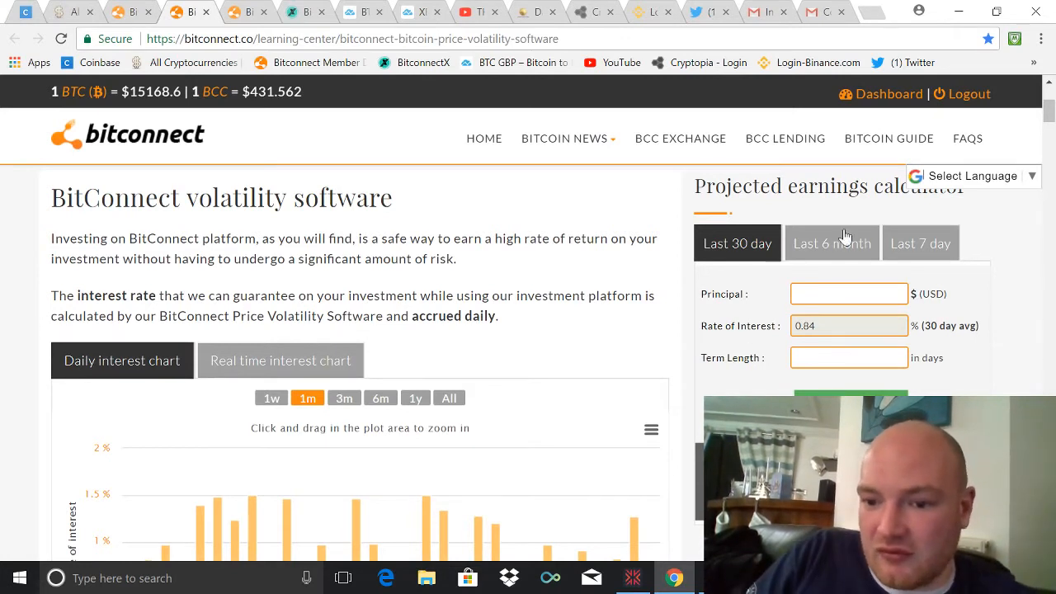
click(830, 243)
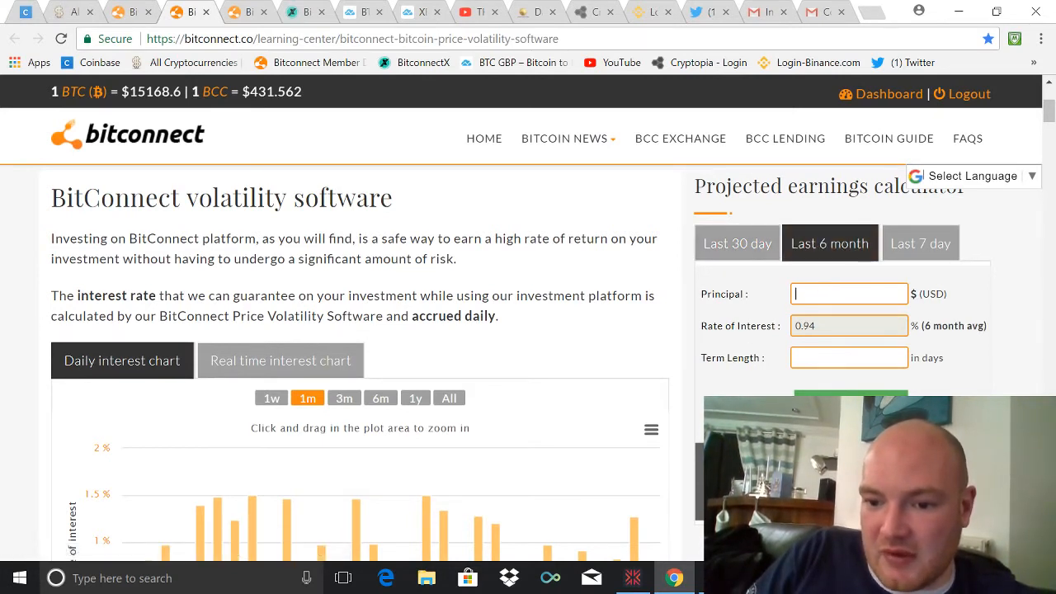
text(11440)
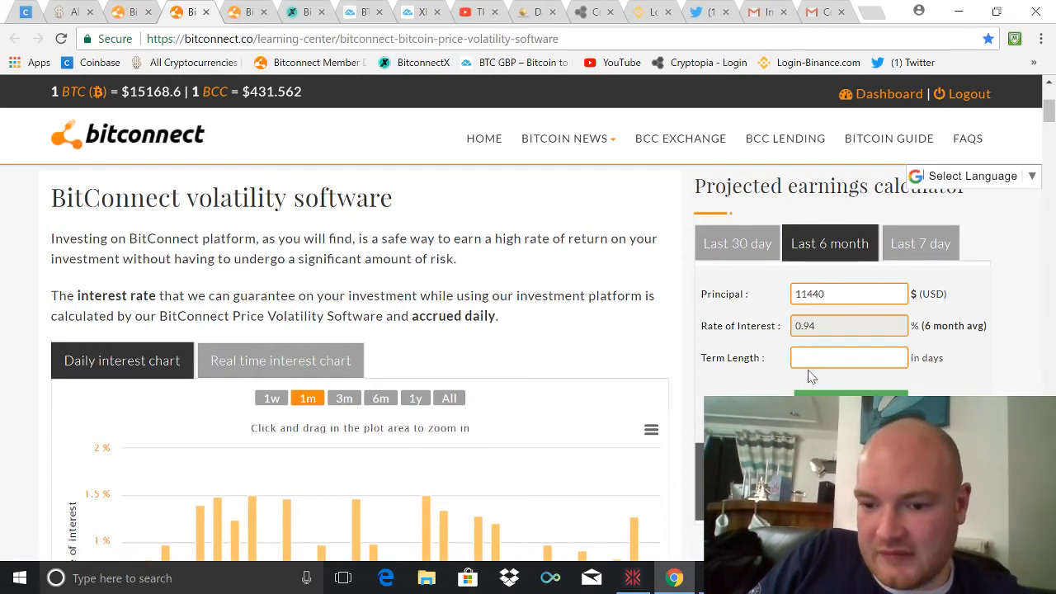
text(30)
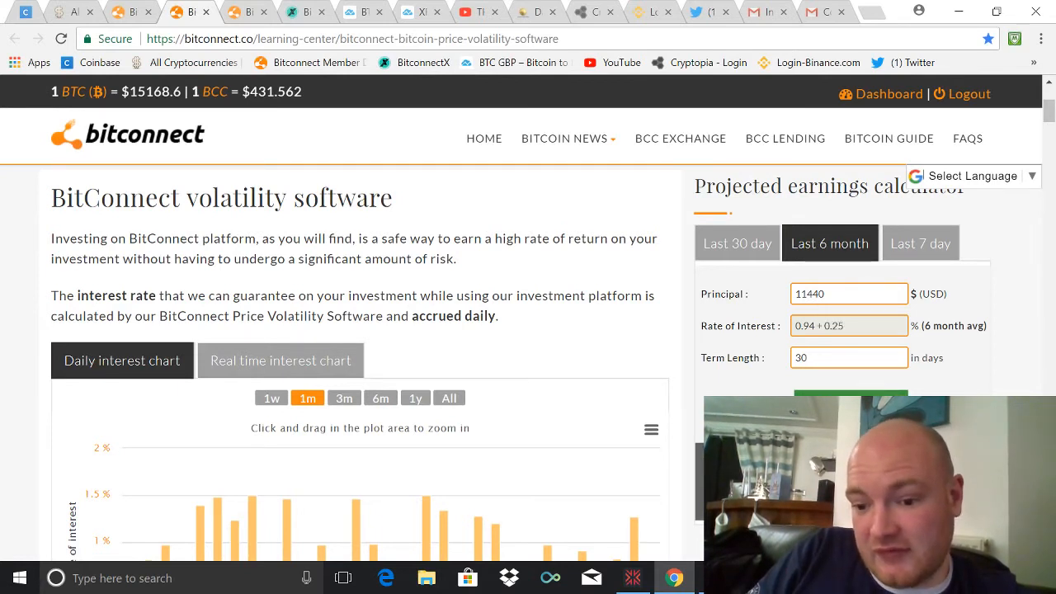
mouse_move(820, 375)
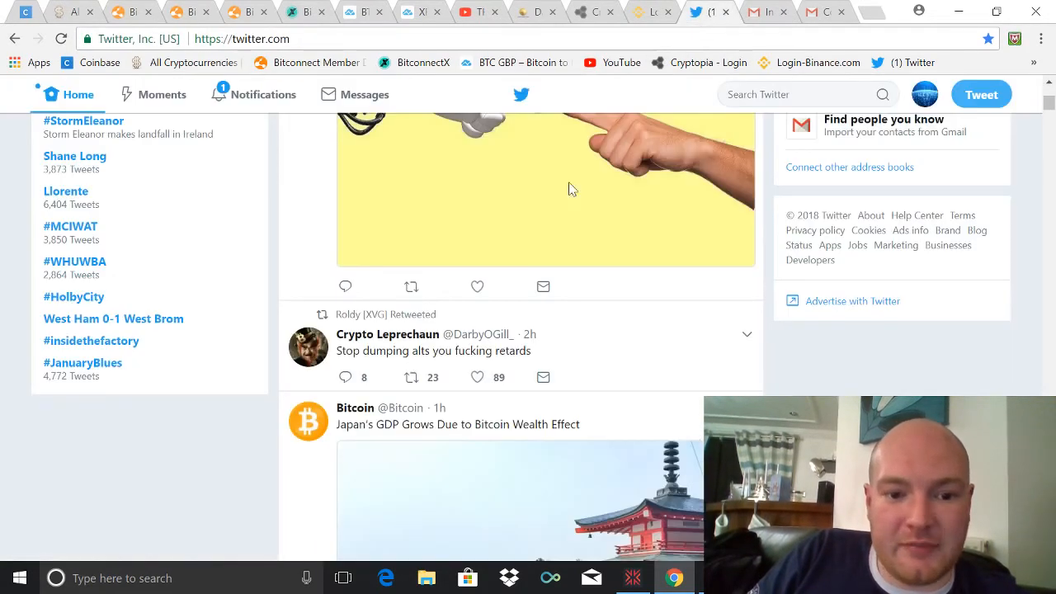
mouse_move(950, 99)
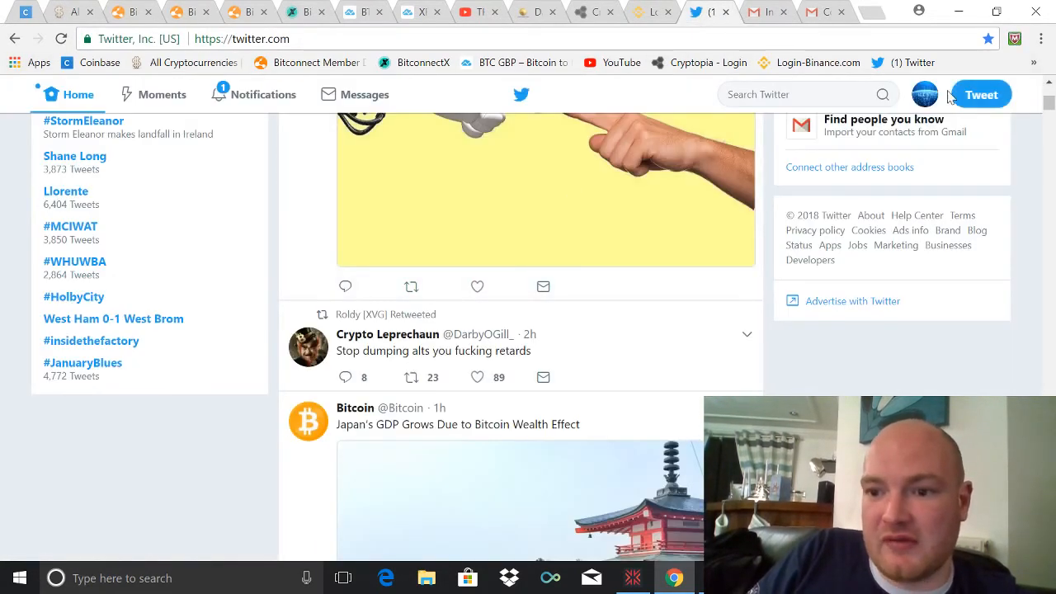
- Go to your own Twitter profile from the avatar menu and scroll through its tweets
click(923, 94)
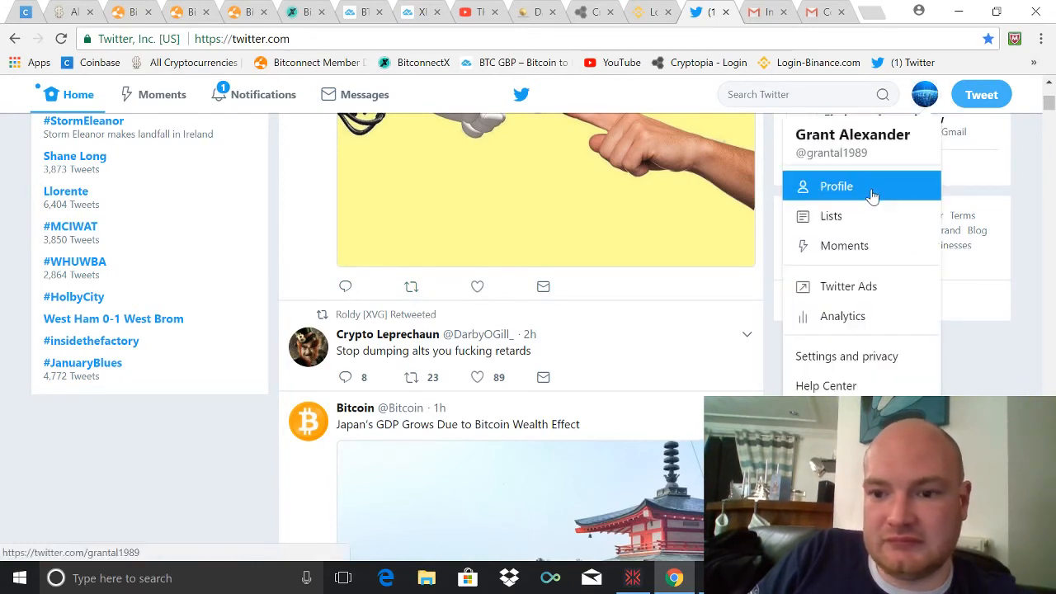
click(836, 186)
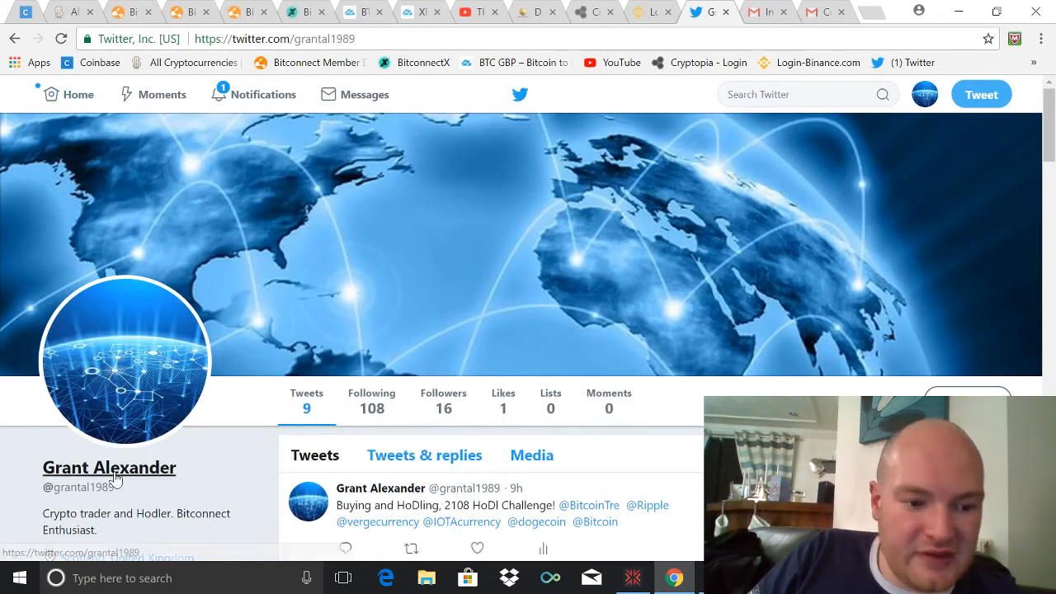
scroll(down, 3)
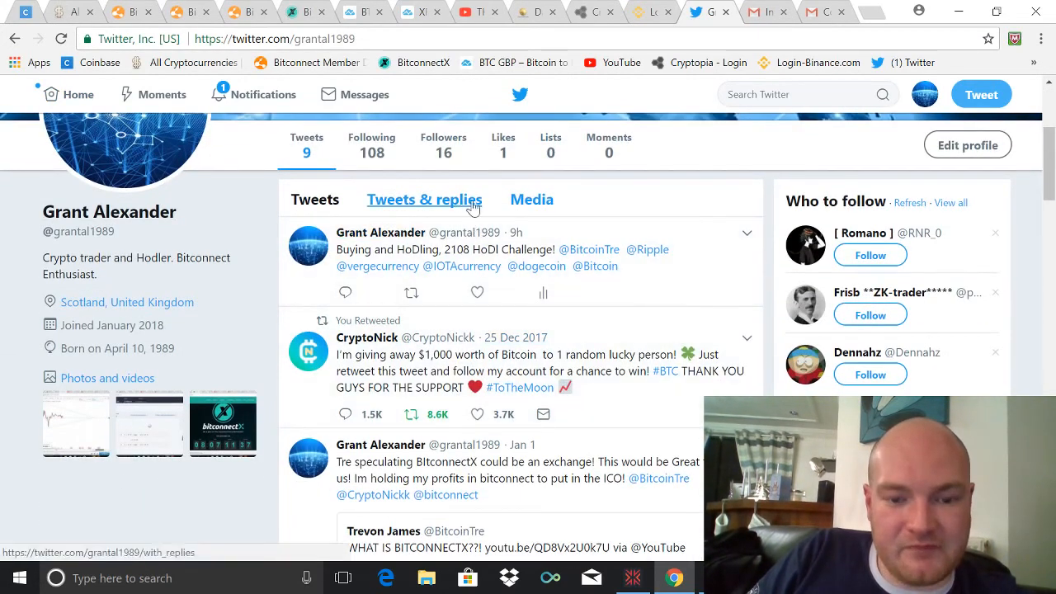
scroll(down, 3)
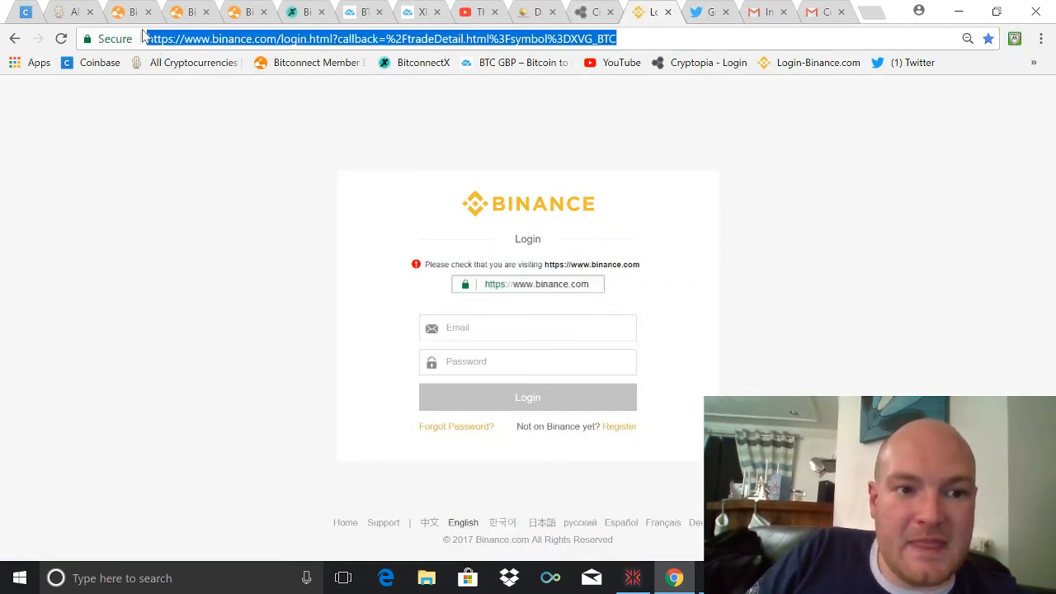
mouse_move(475, 253)
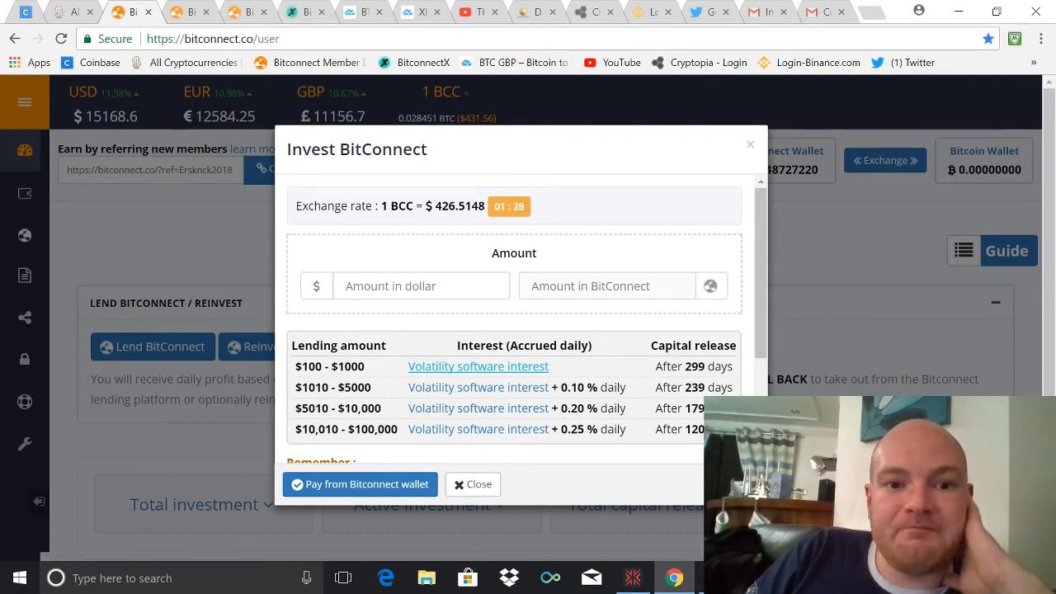
- Switch to the TradingView XRPUSD chart, then the CoinMarketCap all-cryptocurrencies page
click(401, 12)
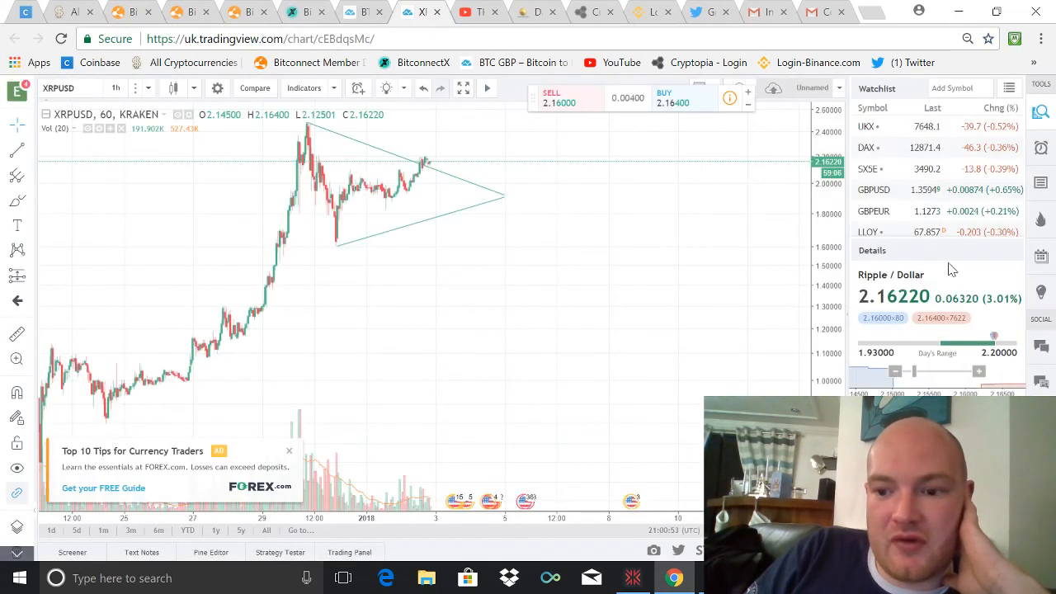
mouse_move(270, 205)
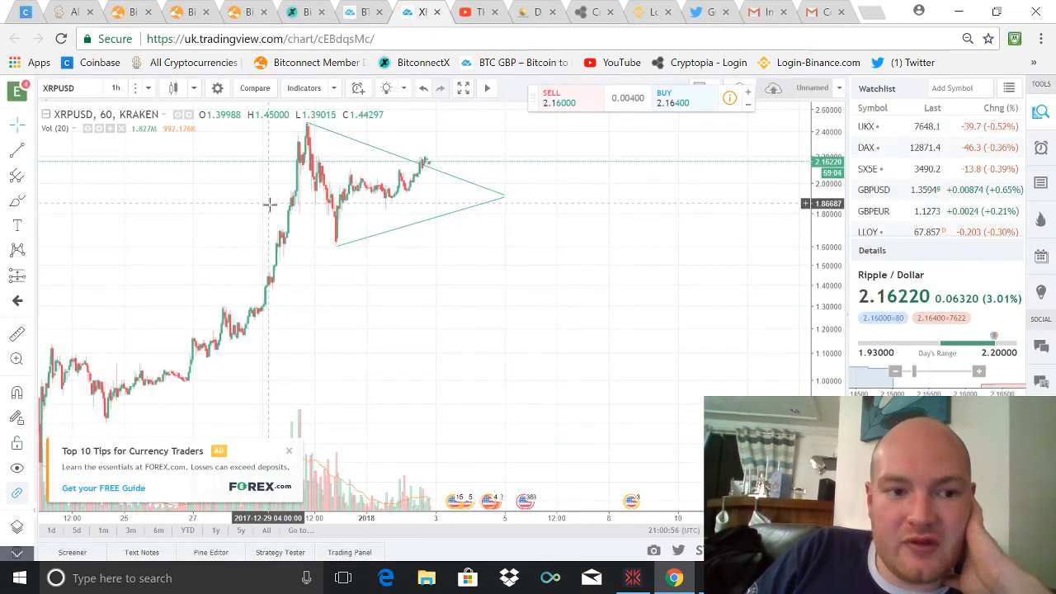
click(74, 14)
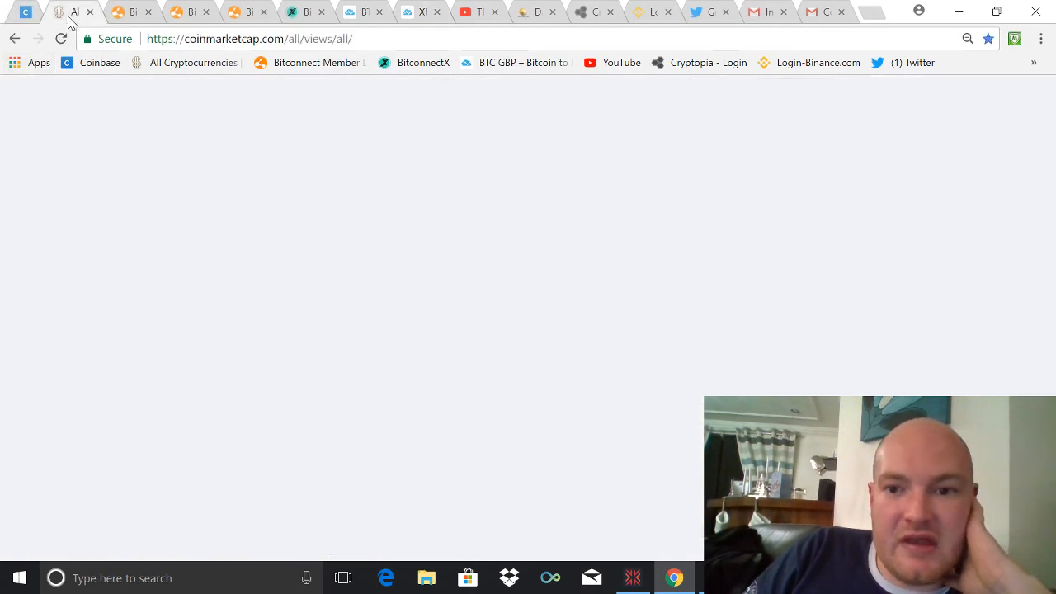